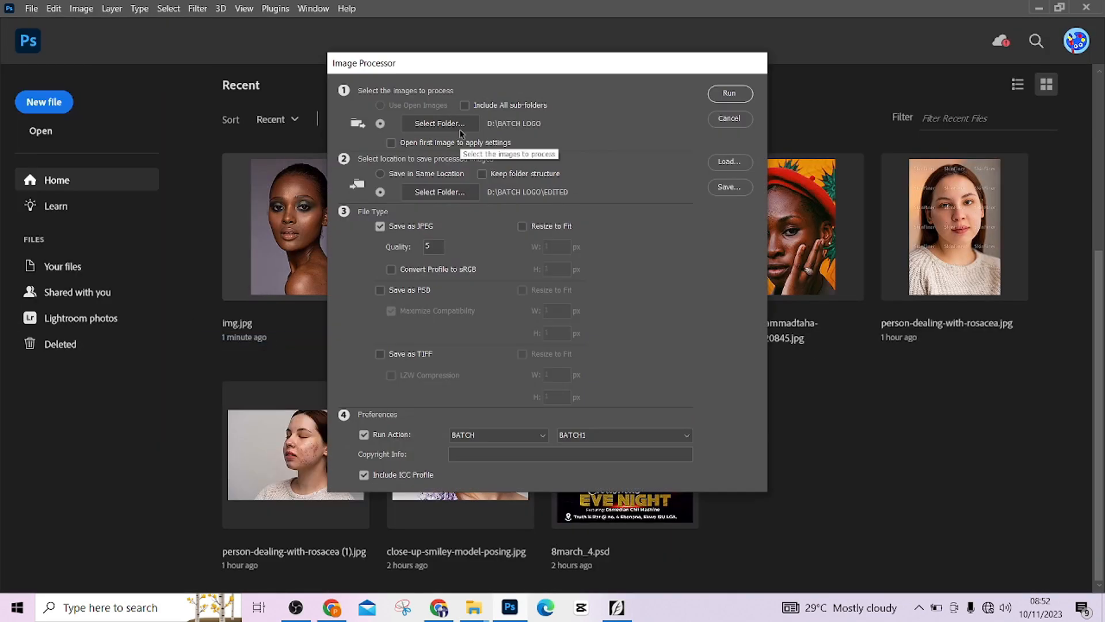
# Choose the source folder and the LOGO BATCH run action in Image Processor, then return to Home
pyautogui.click(438, 123)
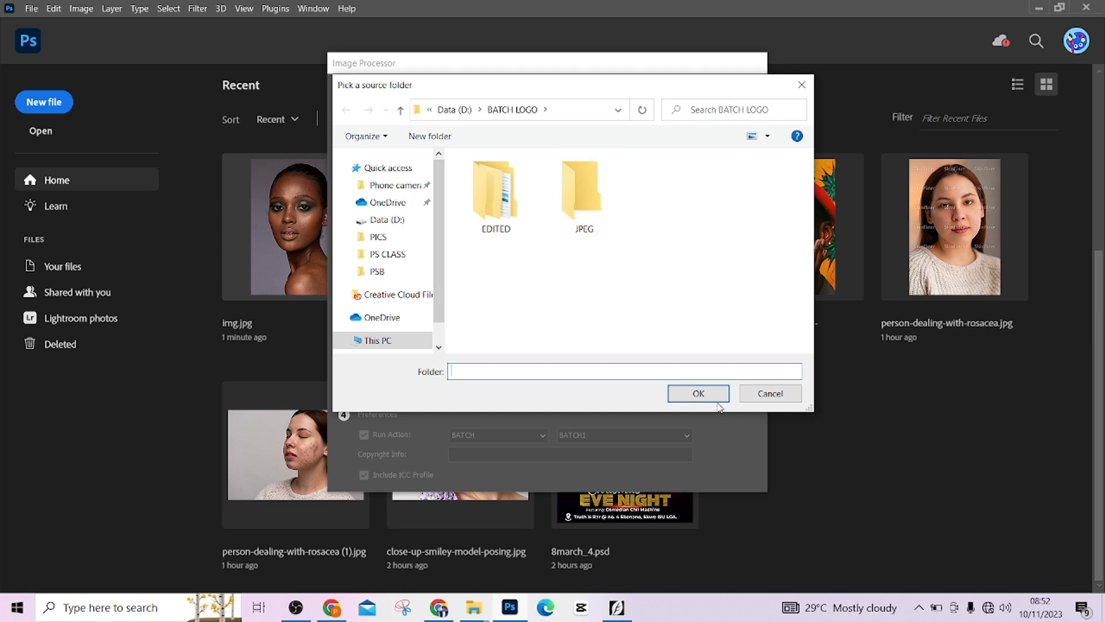
pyautogui.click(697, 394)
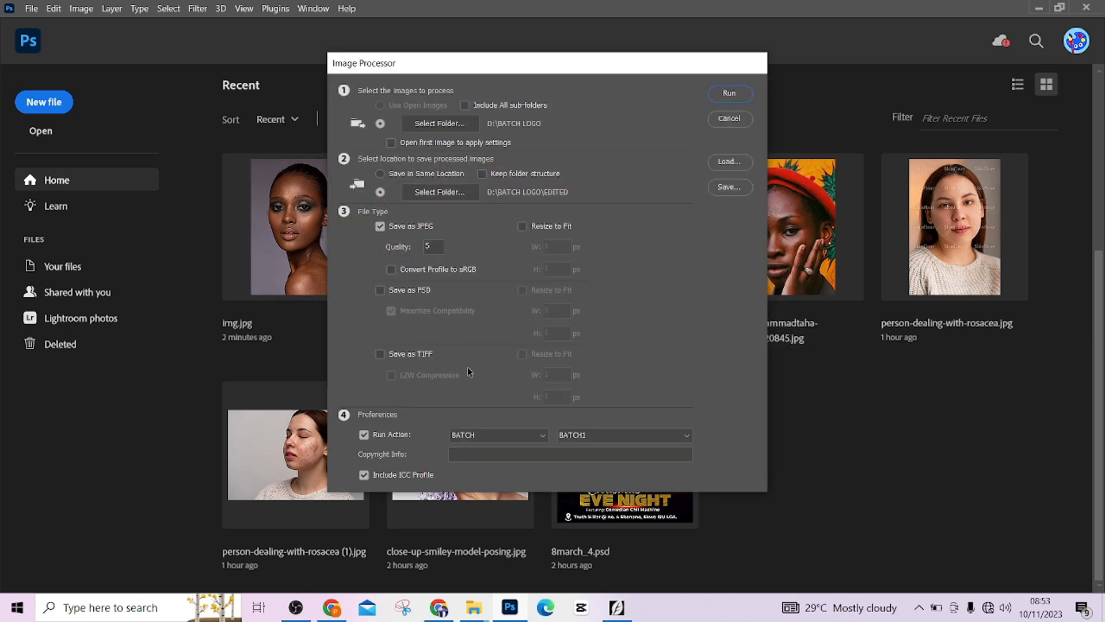
pyautogui.click(622, 435)
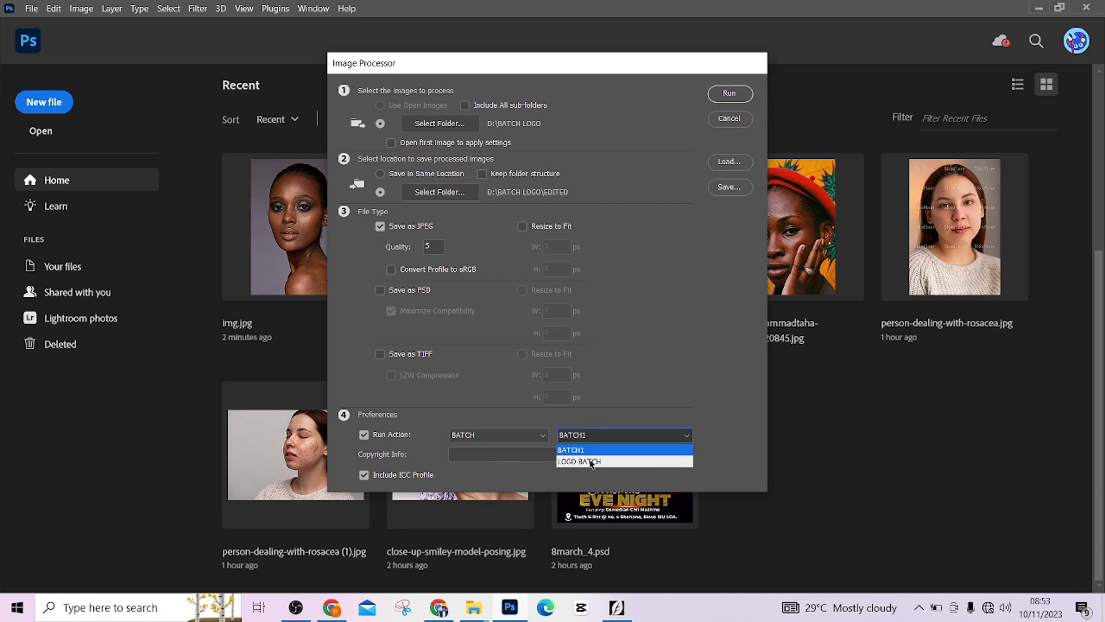
pyautogui.click(729, 118)
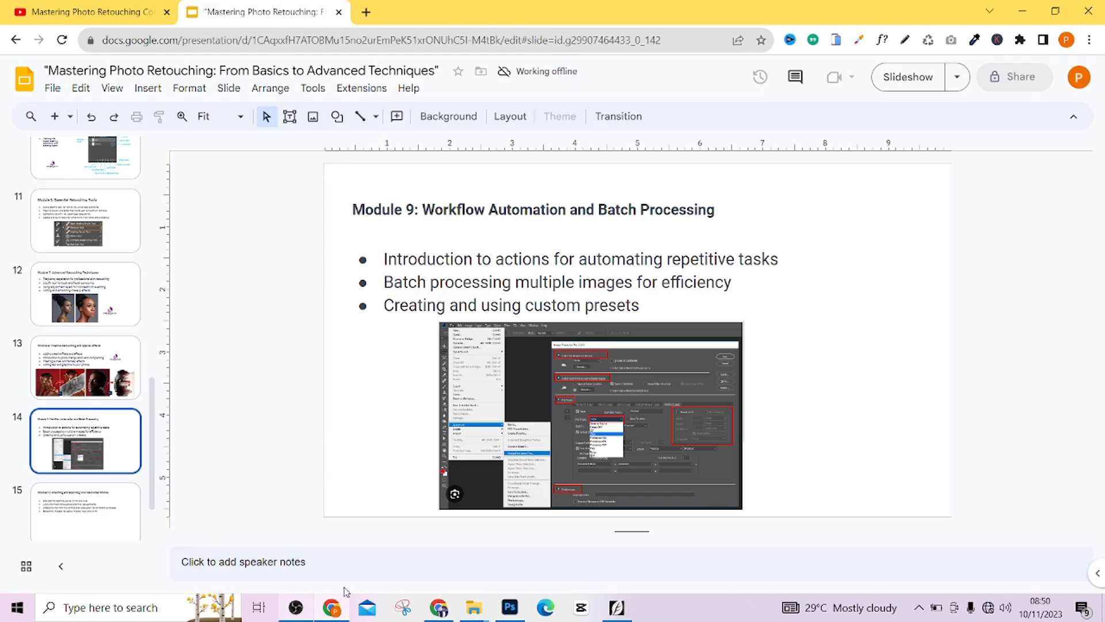
pyautogui.click(510, 607)
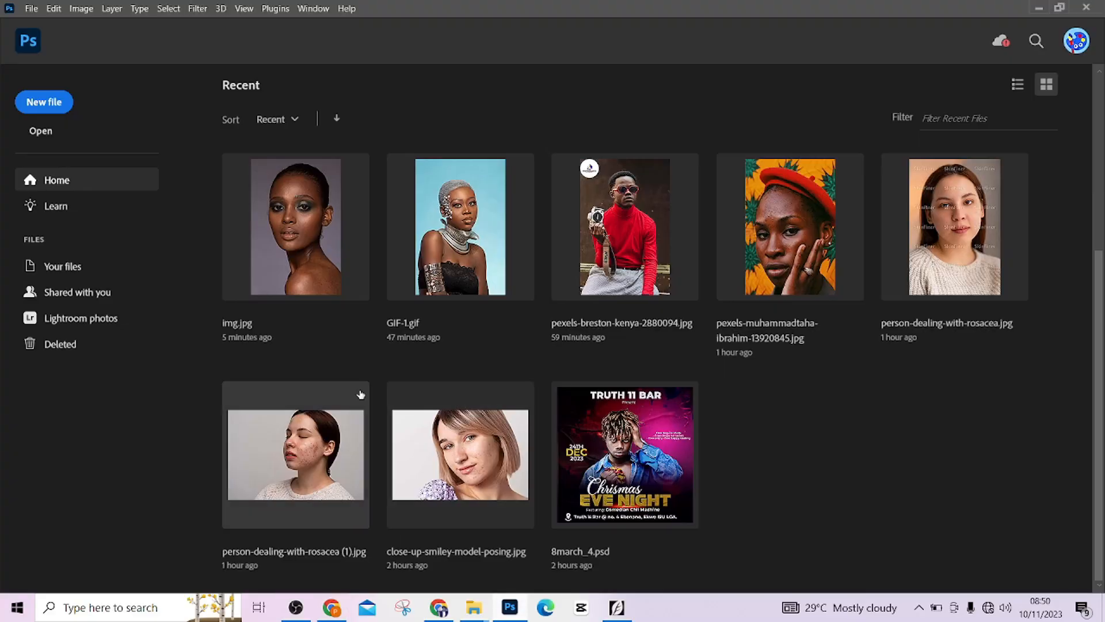
# Open img.jpg from Recent and delete the BATCH 2 action from the BATCH set
pyautogui.doubleClick(296, 226)
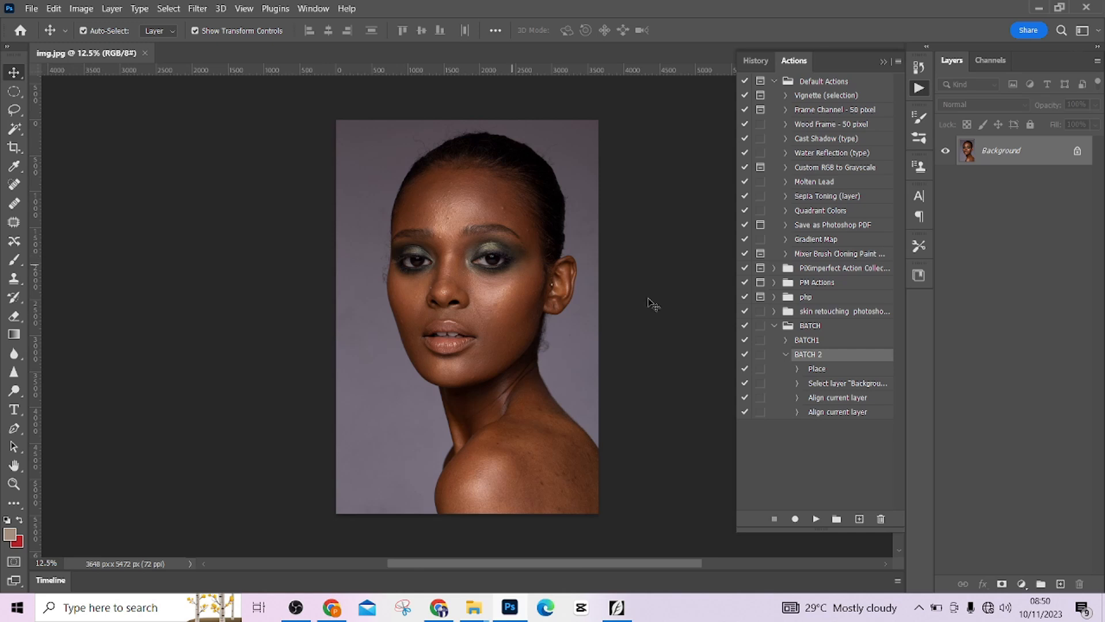
pyautogui.moveTo(856, 369)
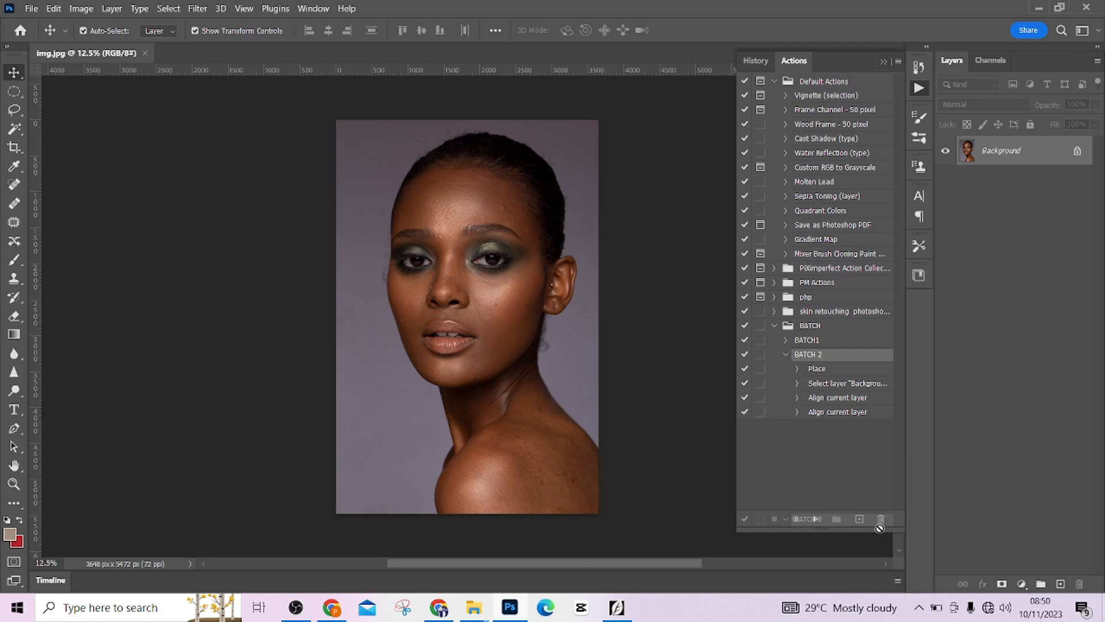
pyautogui.click(784, 354)
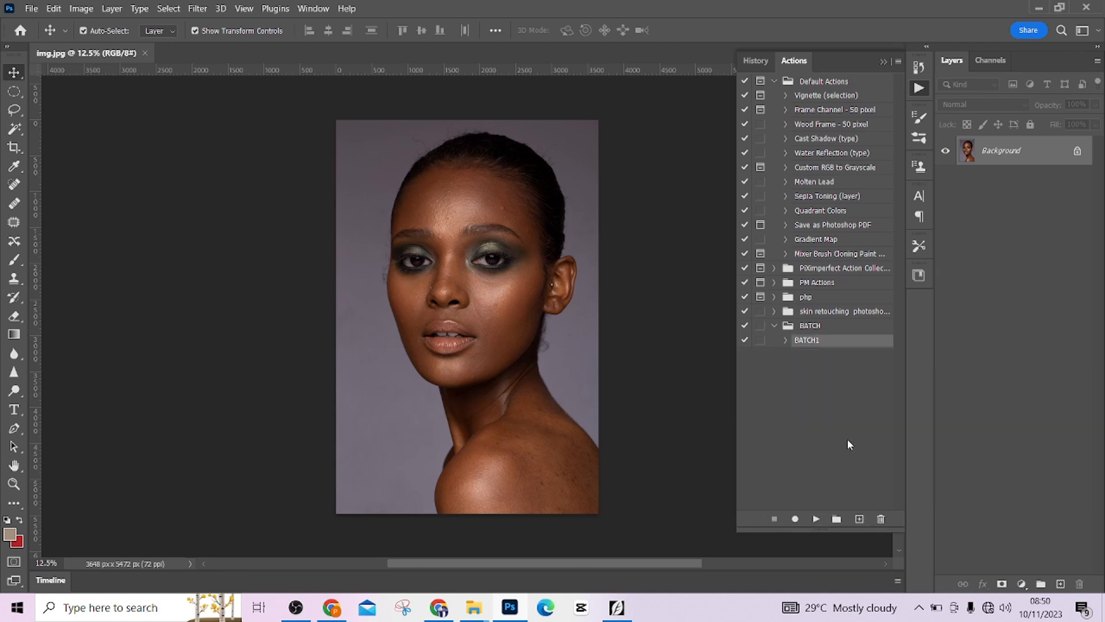
pyautogui.moveTo(848, 328)
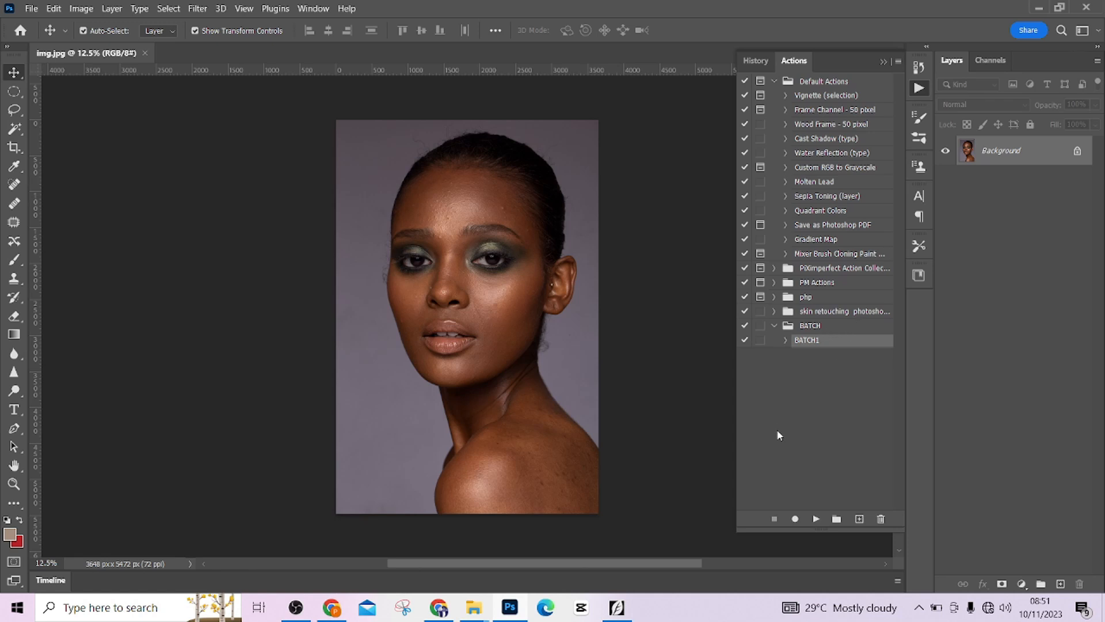
pyautogui.moveTo(849, 330)
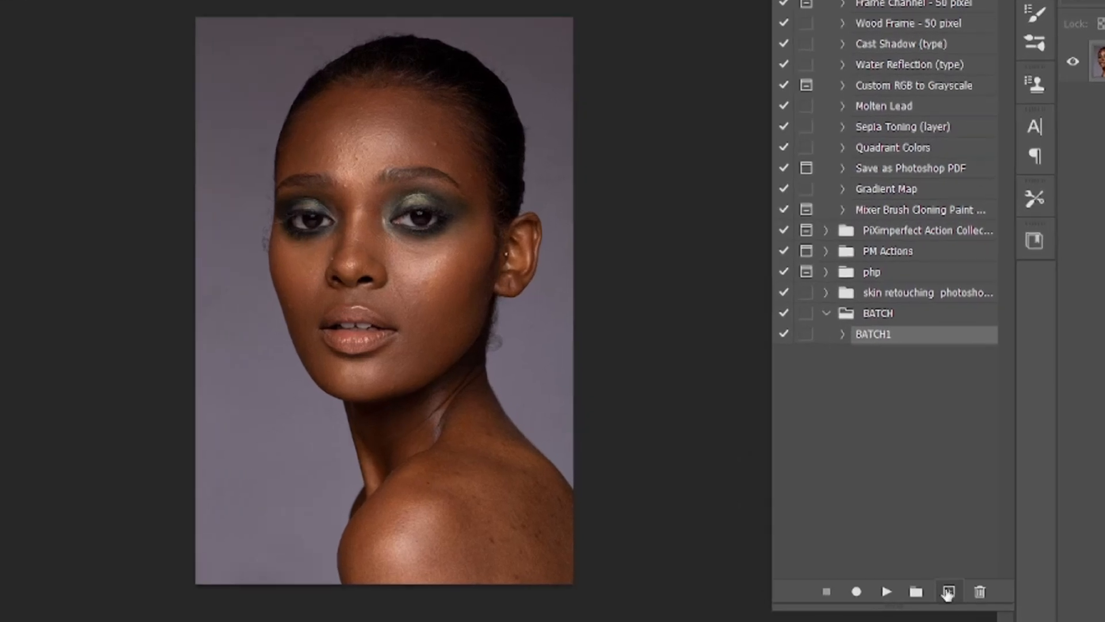
# Create a new action named LOGO BATCH in set BATCH and start recording it
pyautogui.click(947, 592)
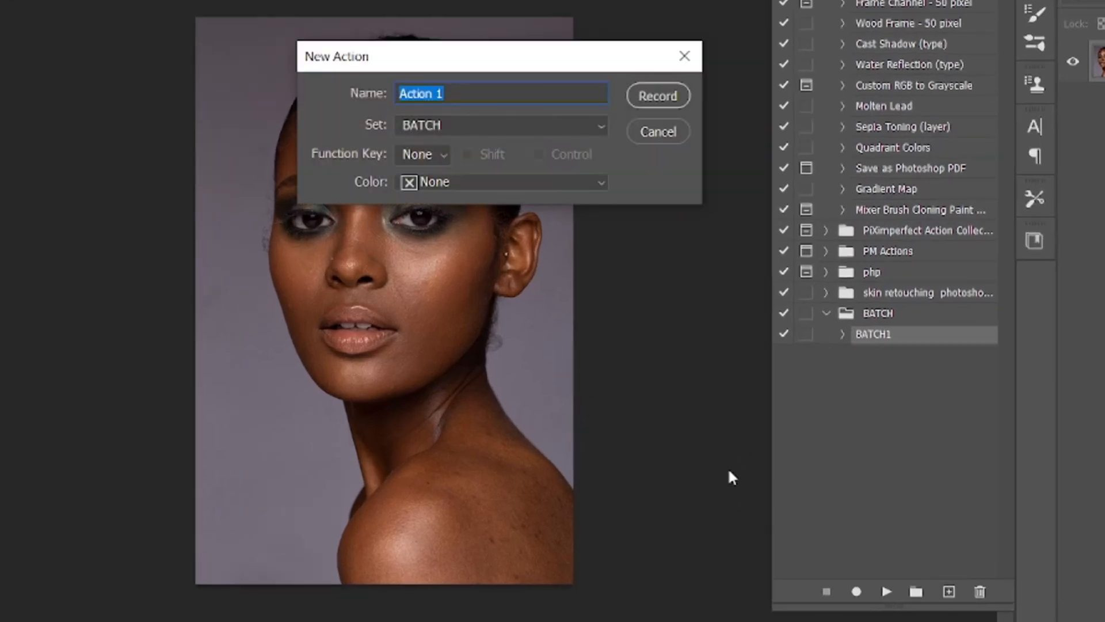
pyautogui.write('LOGO')
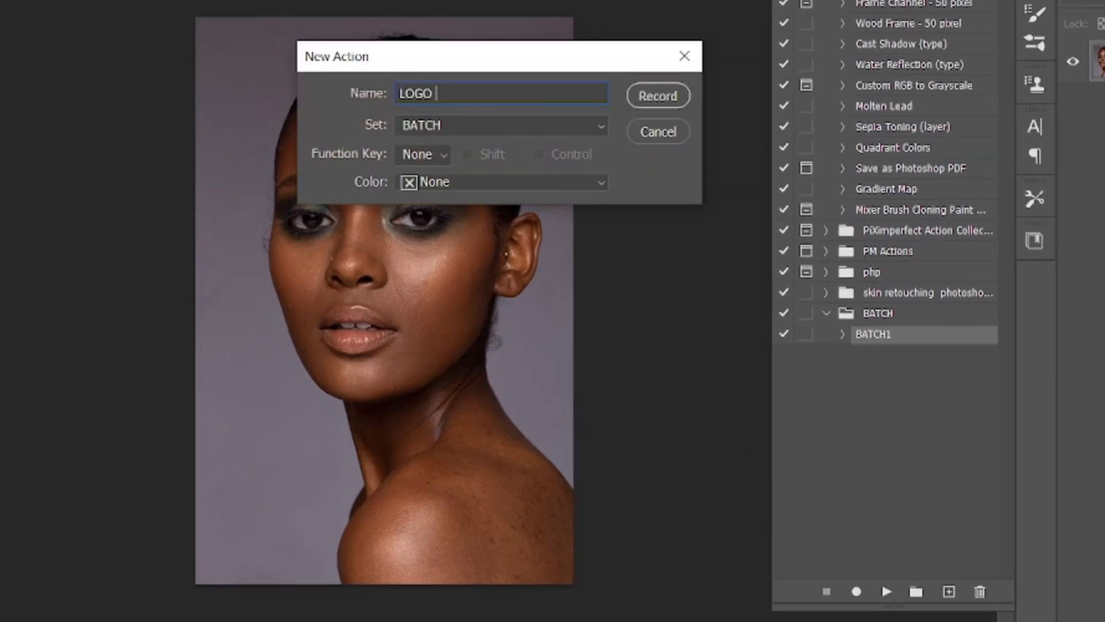
pyautogui.write('BA')
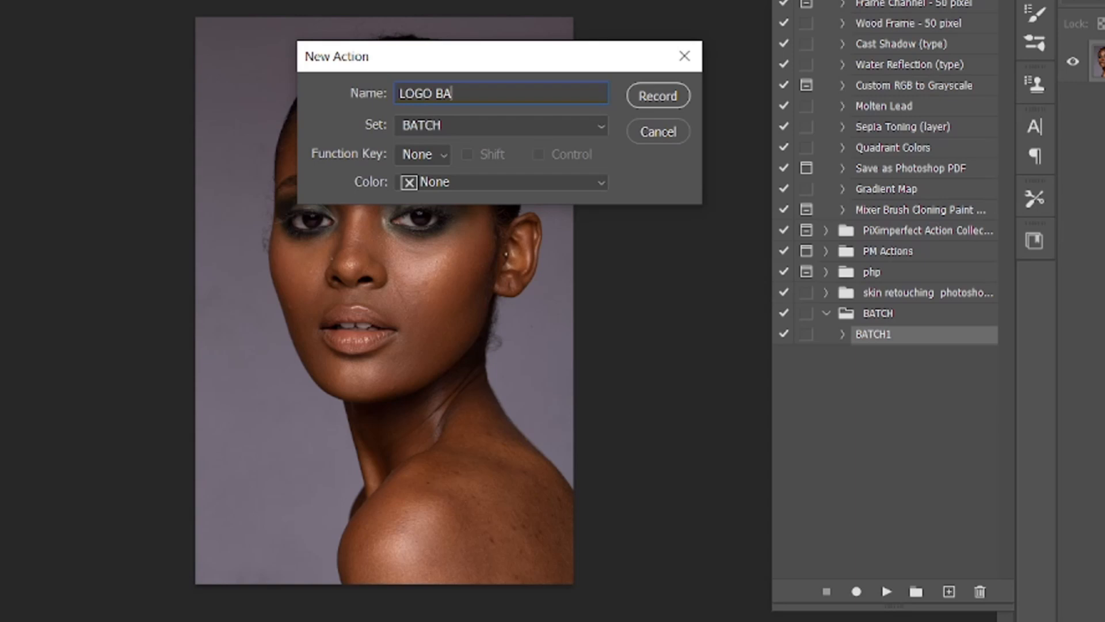
pyautogui.write('TCH')
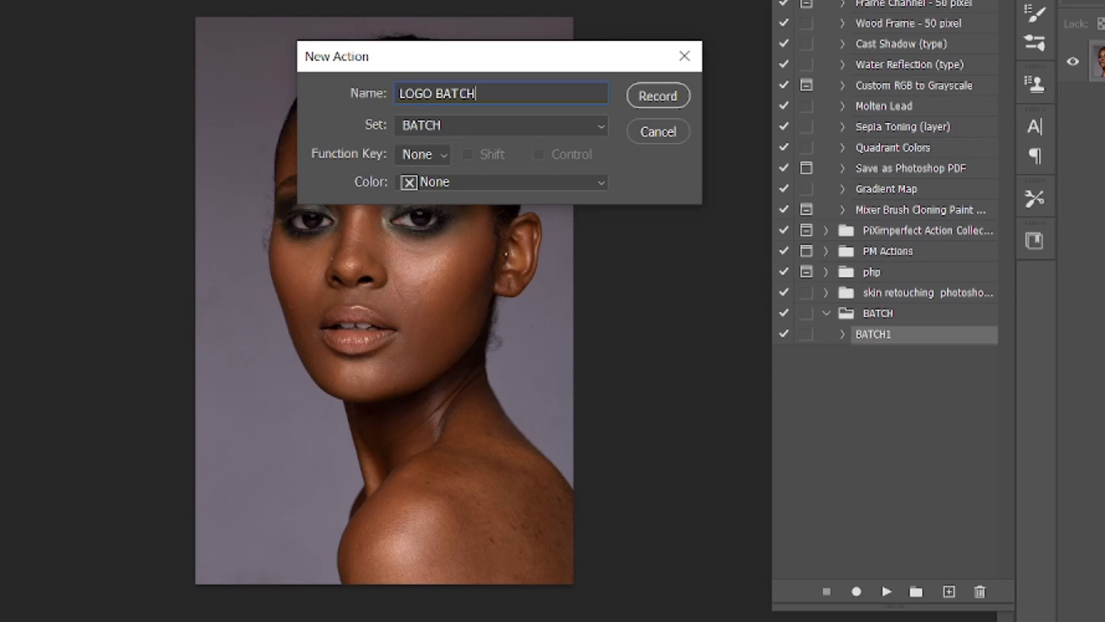
pyautogui.moveTo(673, 108)
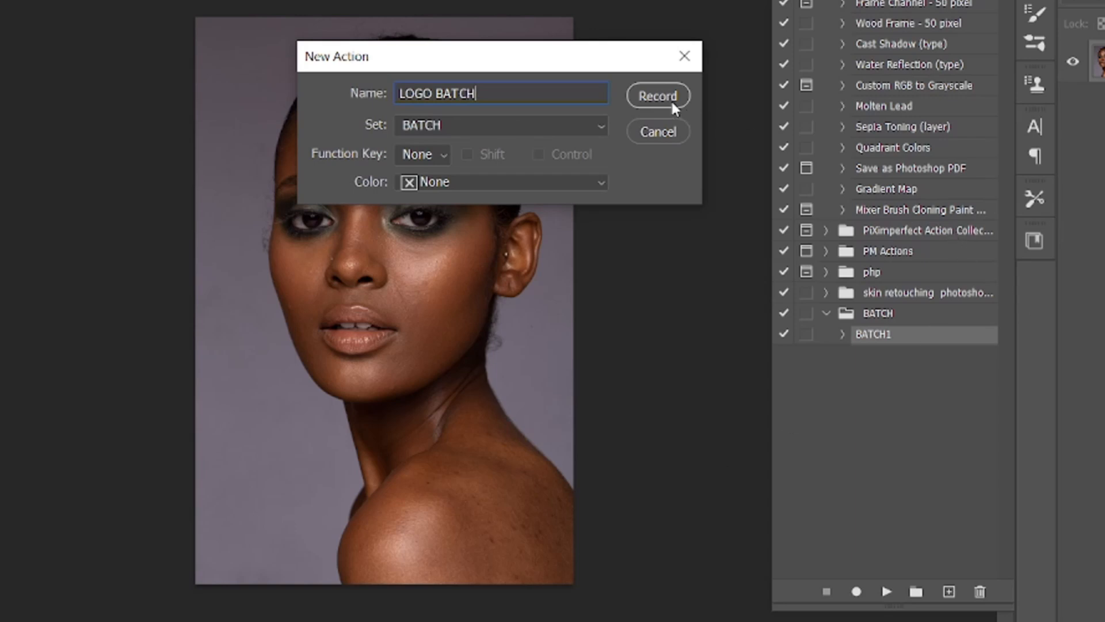
pyautogui.click(657, 96)
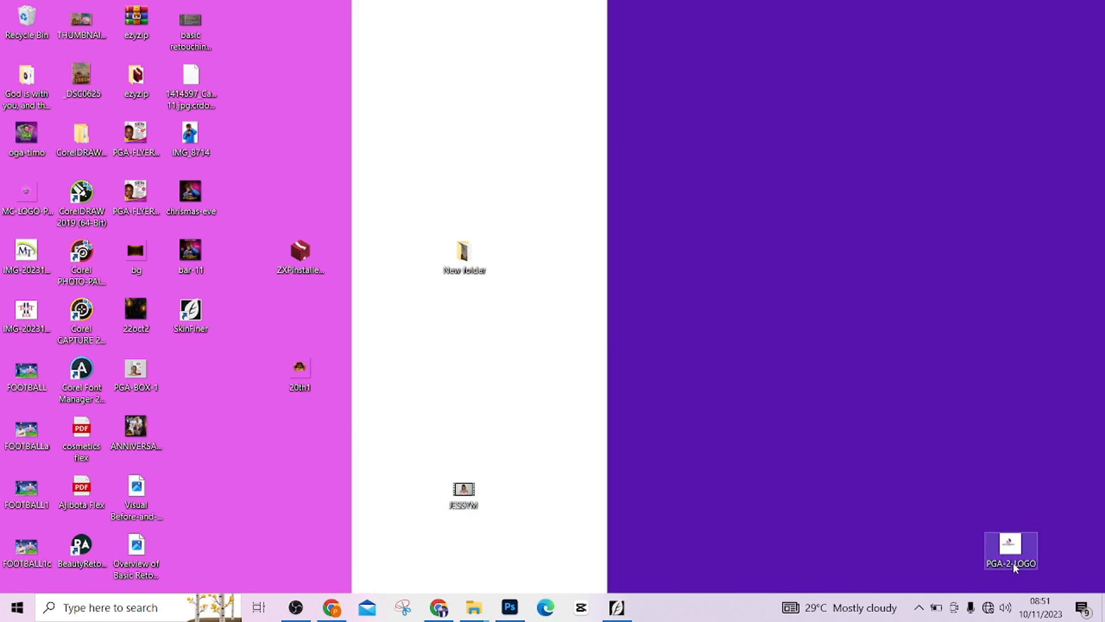
# Place the PGA-2-LOGO file from the desktop onto the img.jpg canvas
pyautogui.click(510, 607)
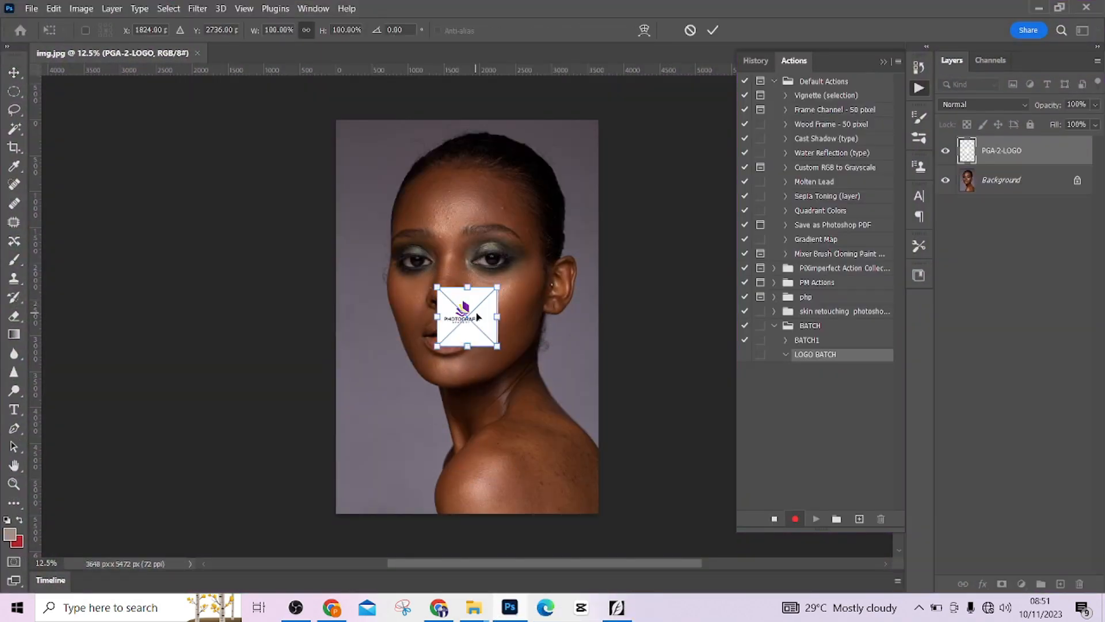
# Move the placed logo to the photo's top-left corner and commit the placement
pyautogui.moveTo(467, 316); pyautogui.dragTo(373, 167)
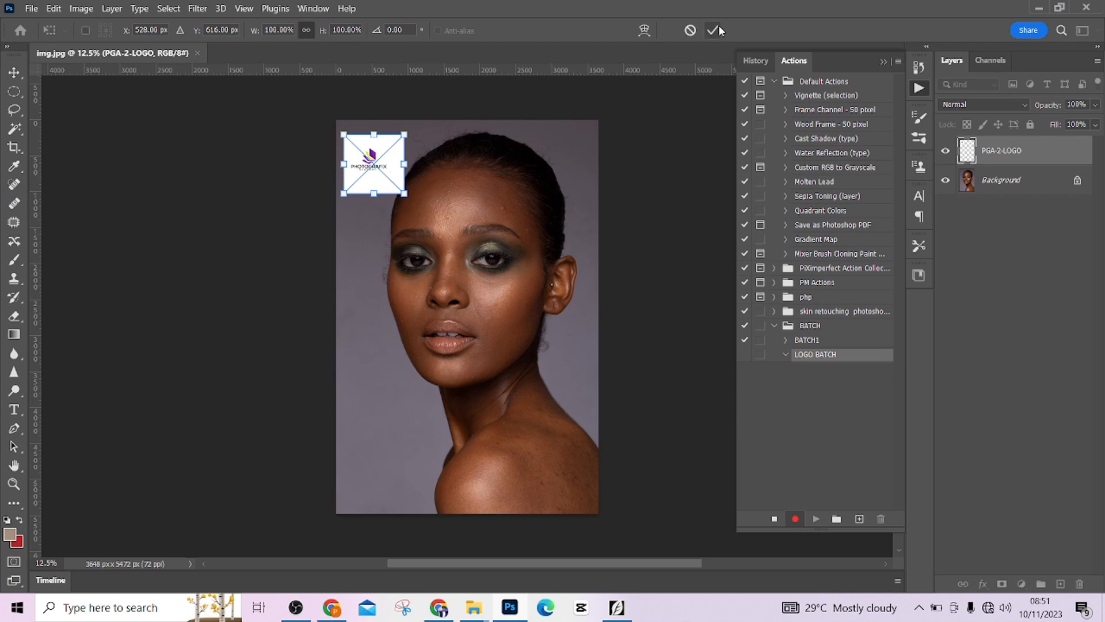
pyautogui.click(714, 30)
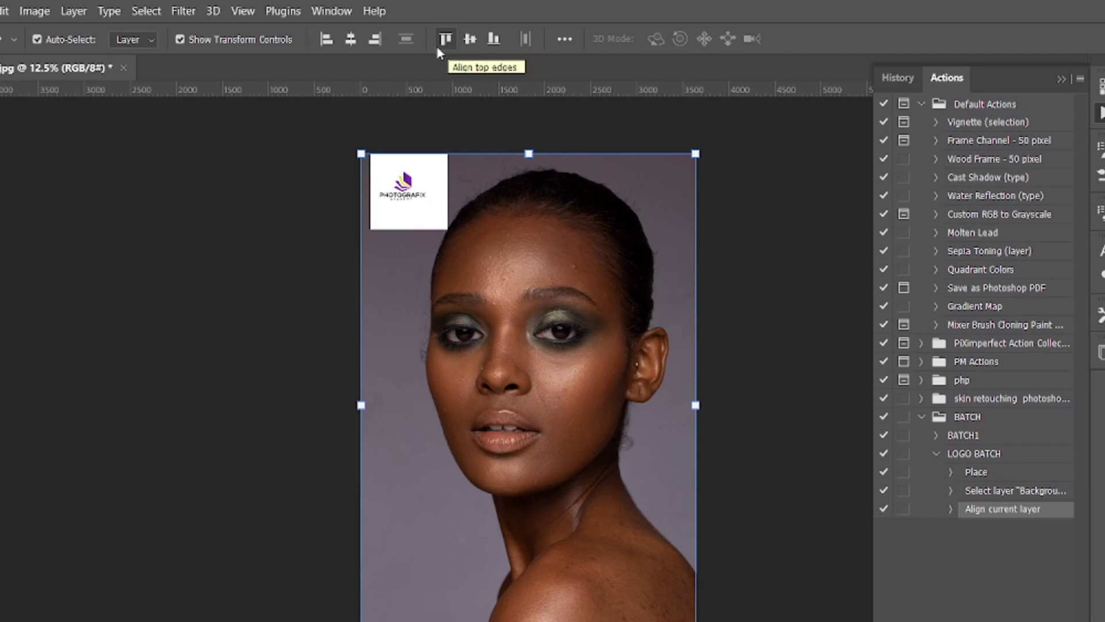
# Align the logo to the left edge and flatten it onto the Background layer
pyautogui.click(325, 39)
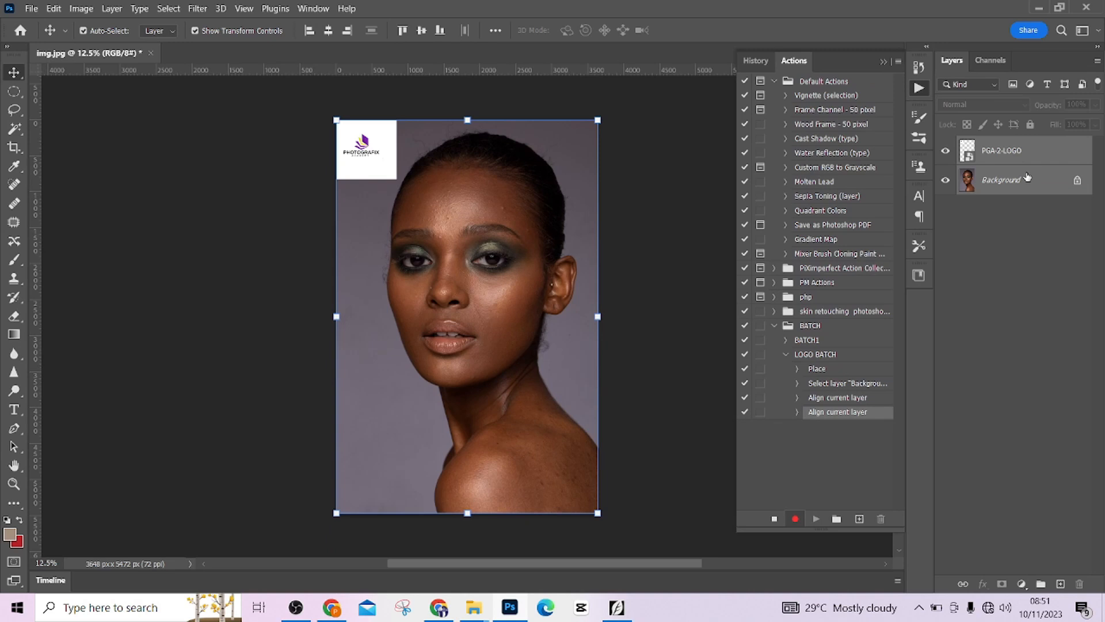
pyautogui.rightClick(1001, 179)
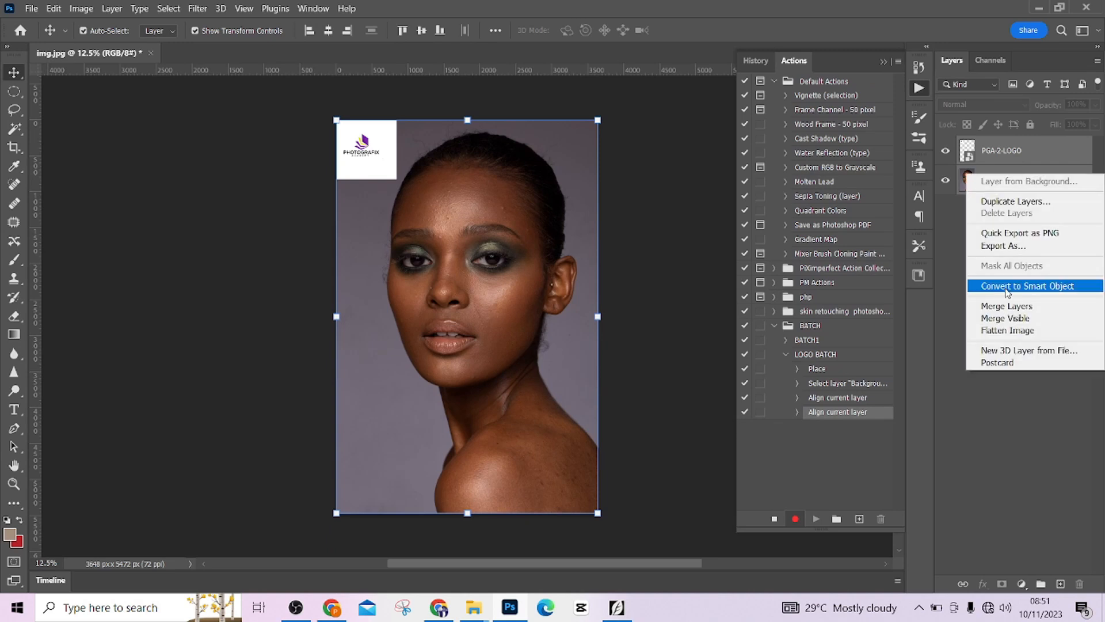
pyautogui.moveTo(1009, 330)
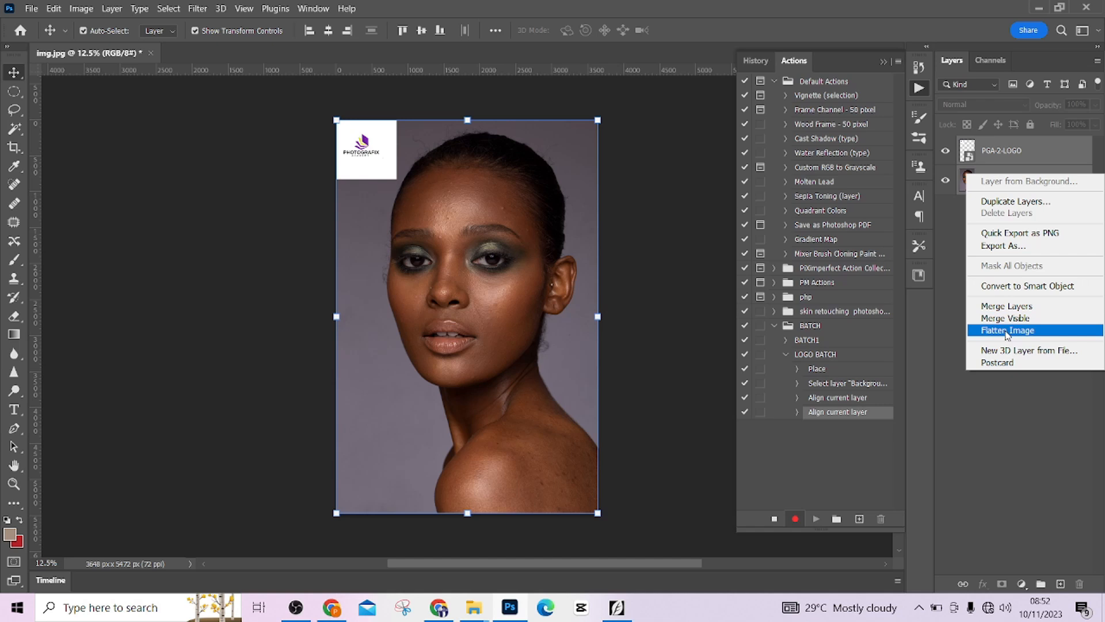
pyautogui.click(1009, 331)
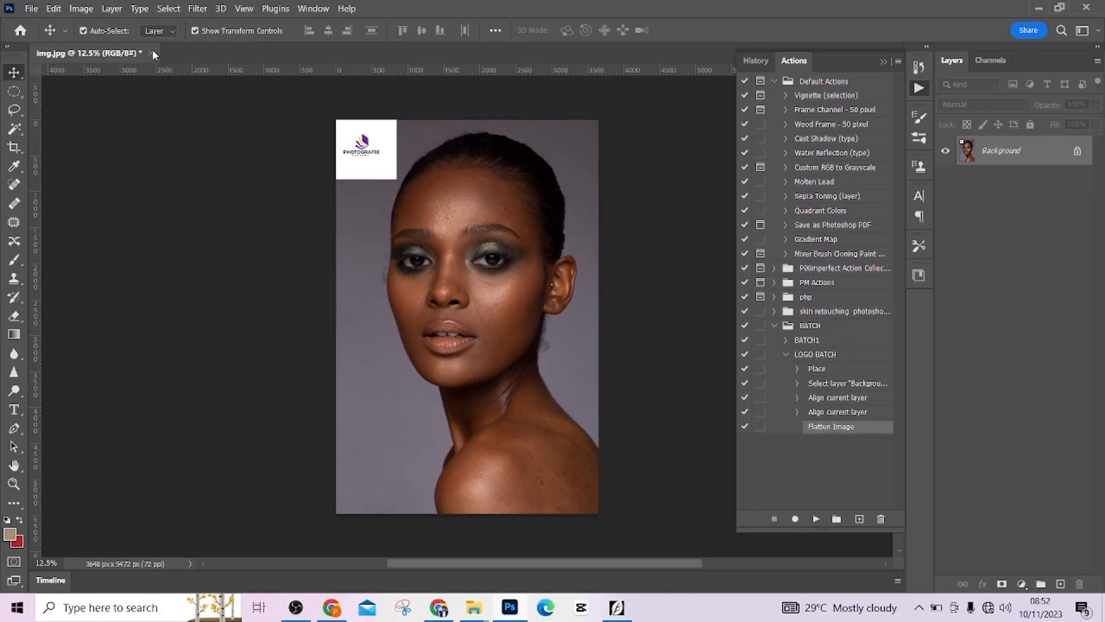
# Close img.jpg without saving changes
pyautogui.click(150, 53)
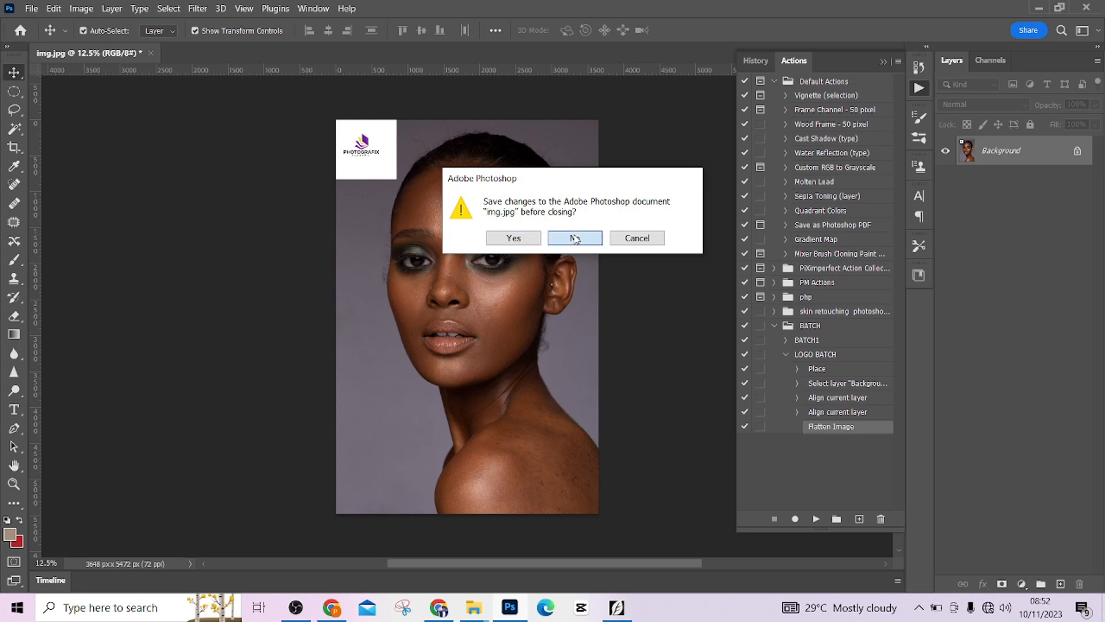
pyautogui.click(574, 237)
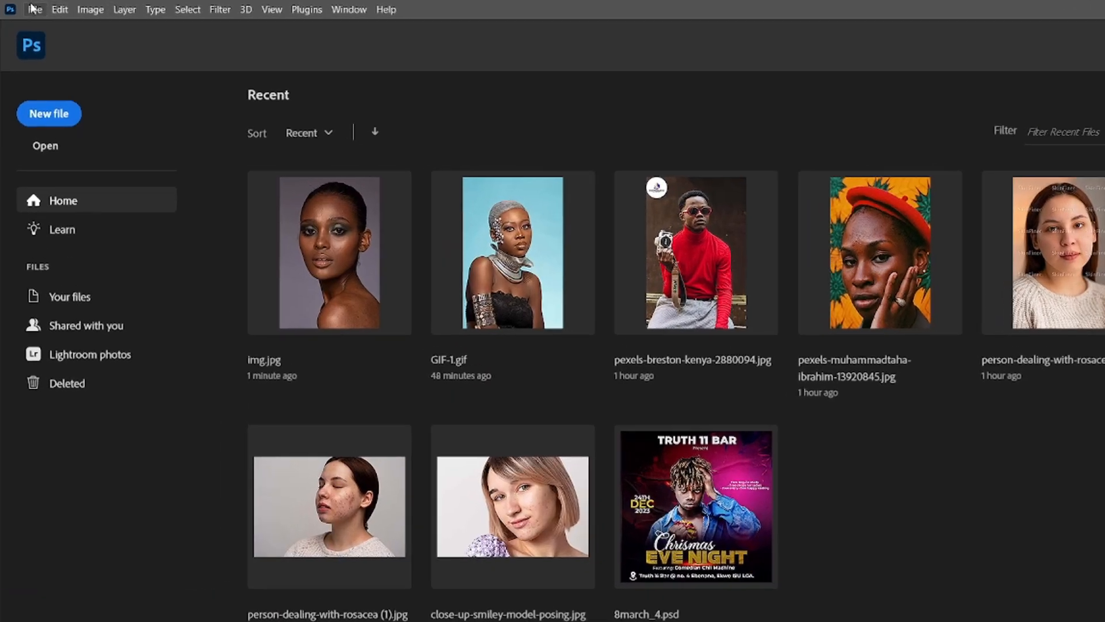
# Launch the Image Processor script from File > Scripts
pyautogui.click(37, 10)
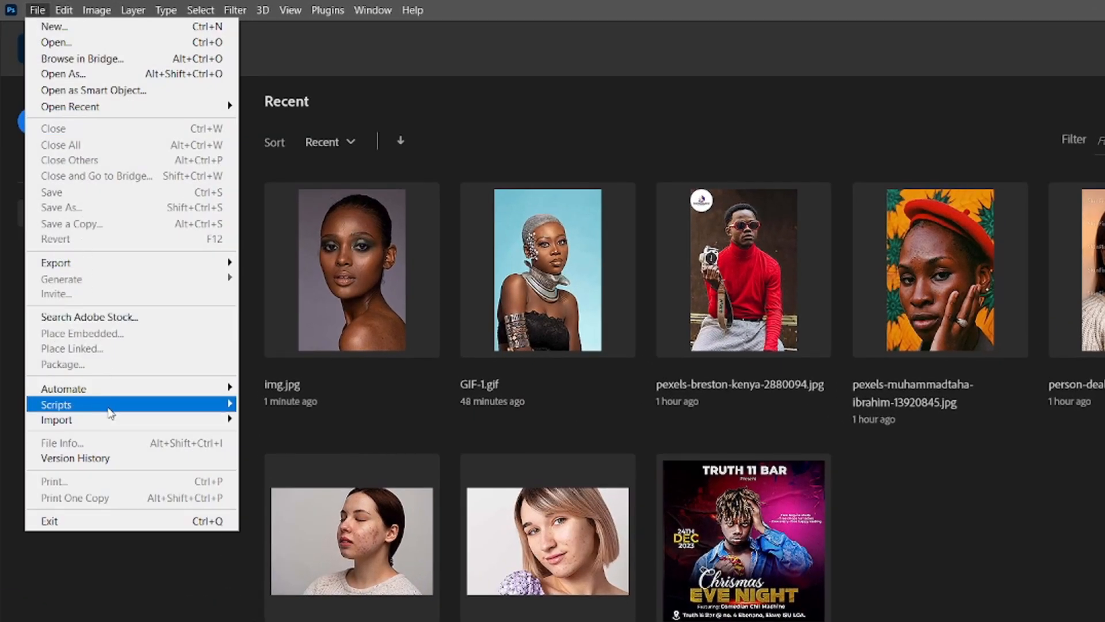
pyautogui.click(57, 404)
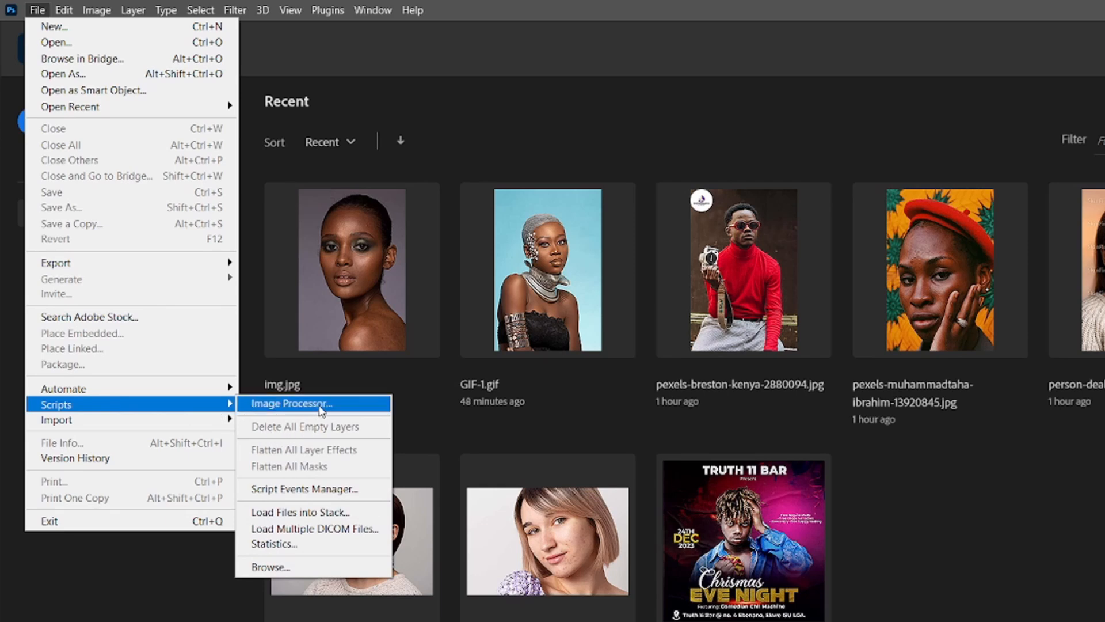
pyautogui.click(291, 403)
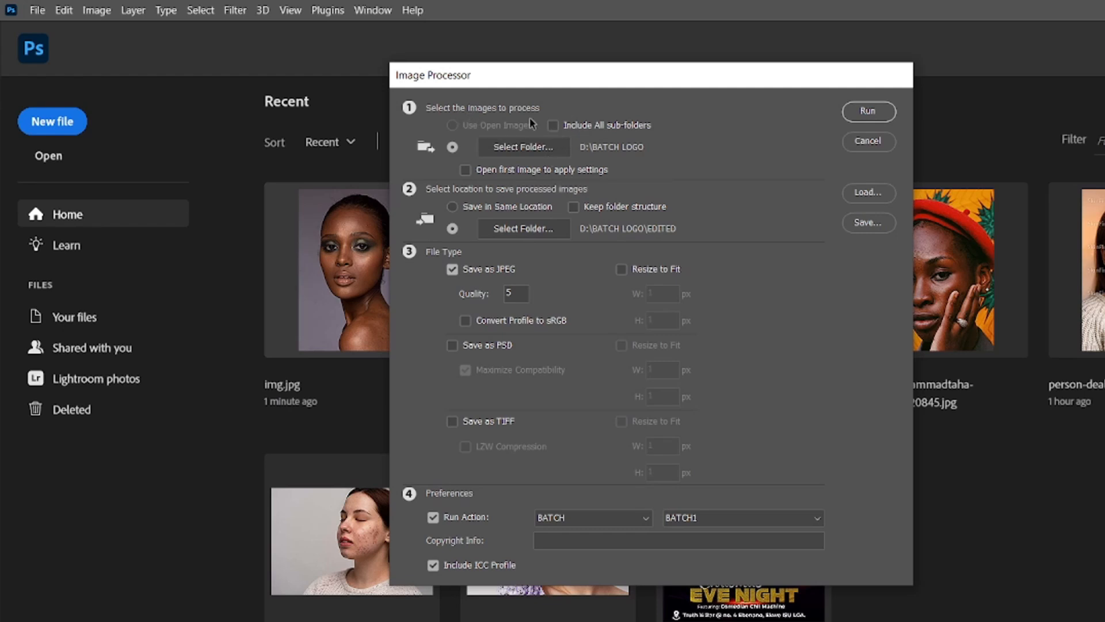
pyautogui.moveTo(536, 155)
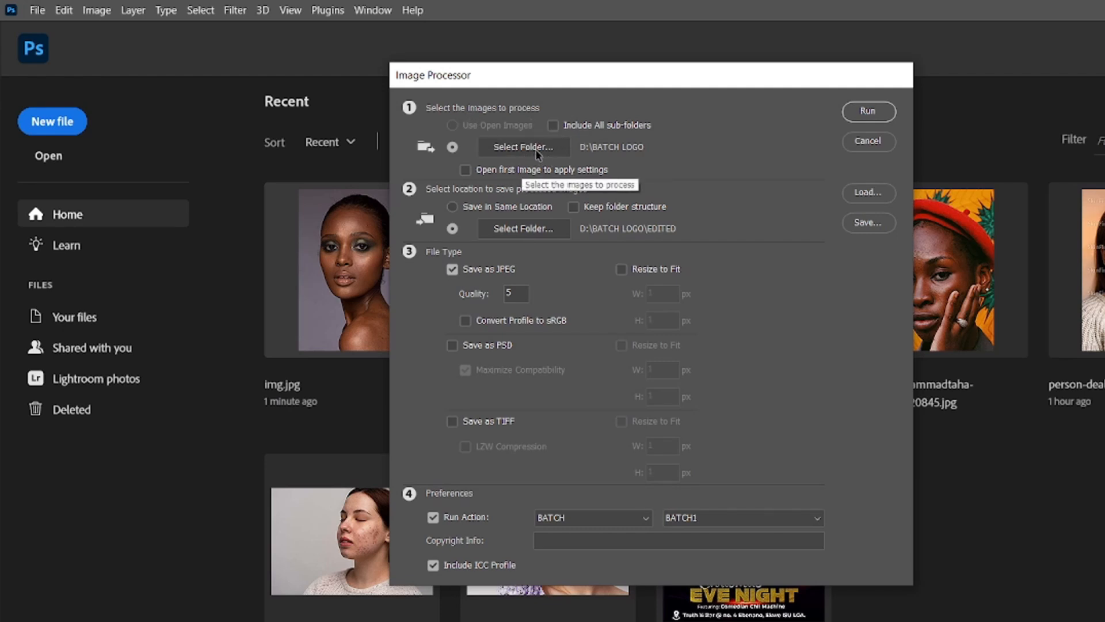
pyautogui.click(523, 146)
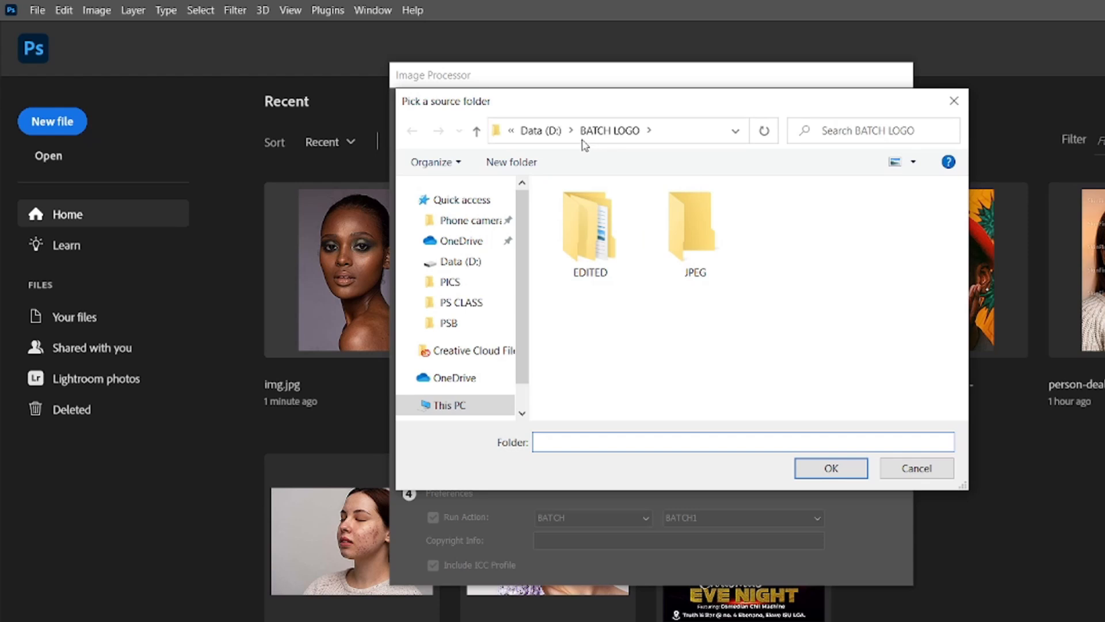
pyautogui.click(693, 225)
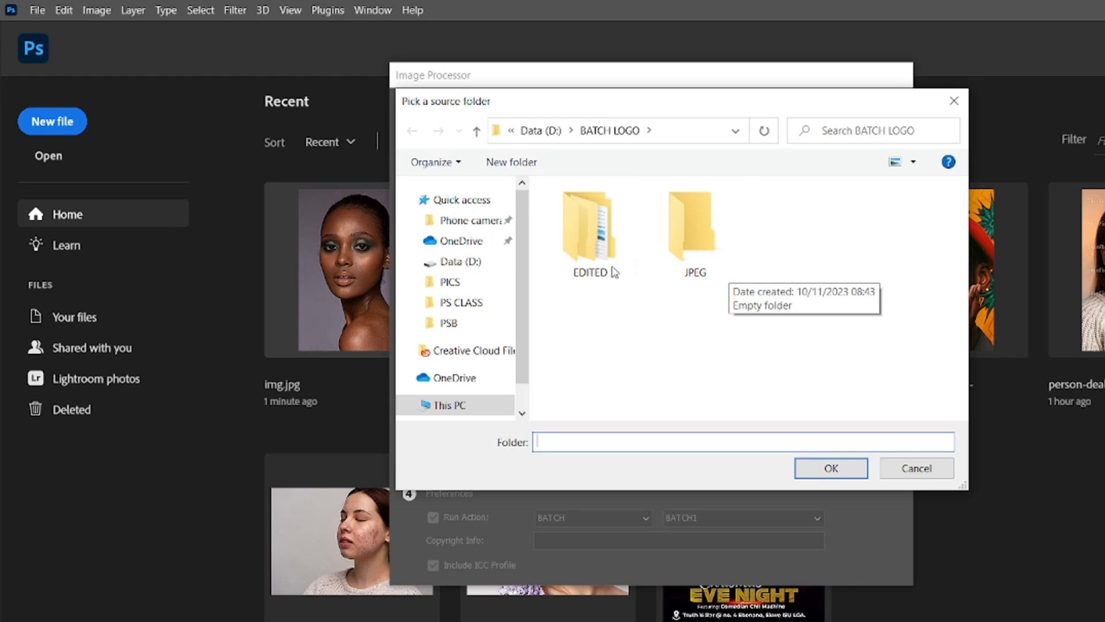
pyautogui.moveTo(815, 295)
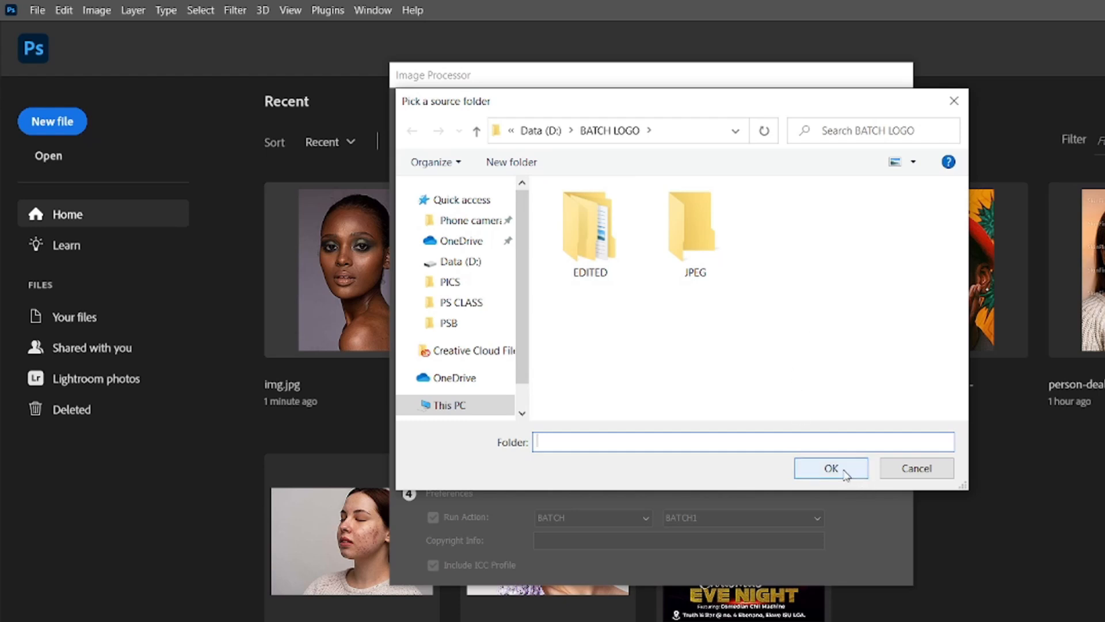
pyautogui.click(830, 469)
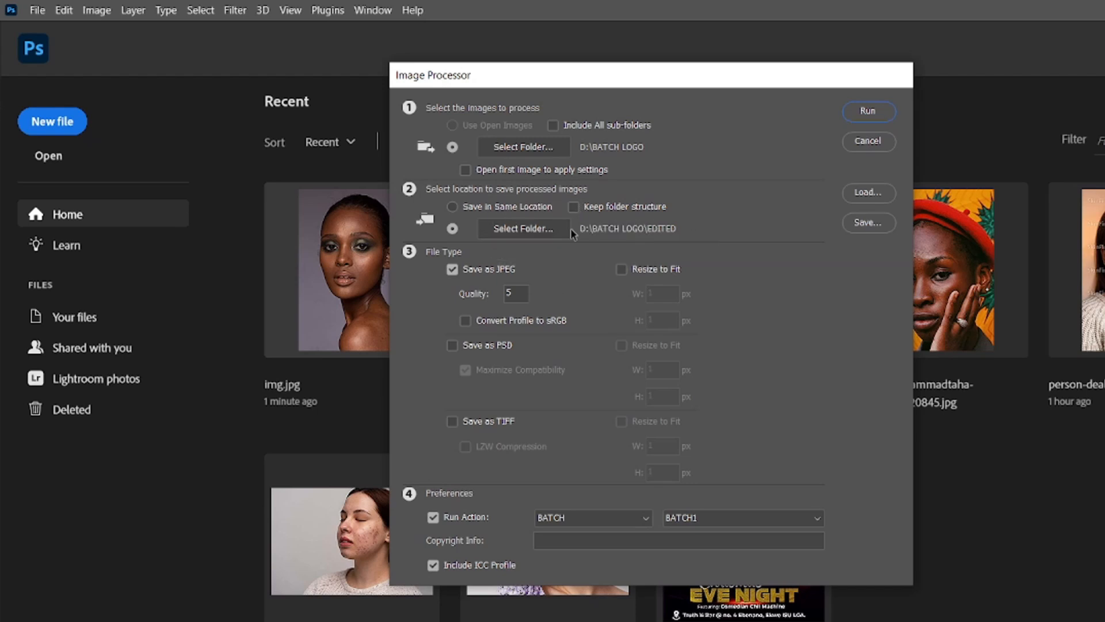
pyautogui.moveTo(632, 241)
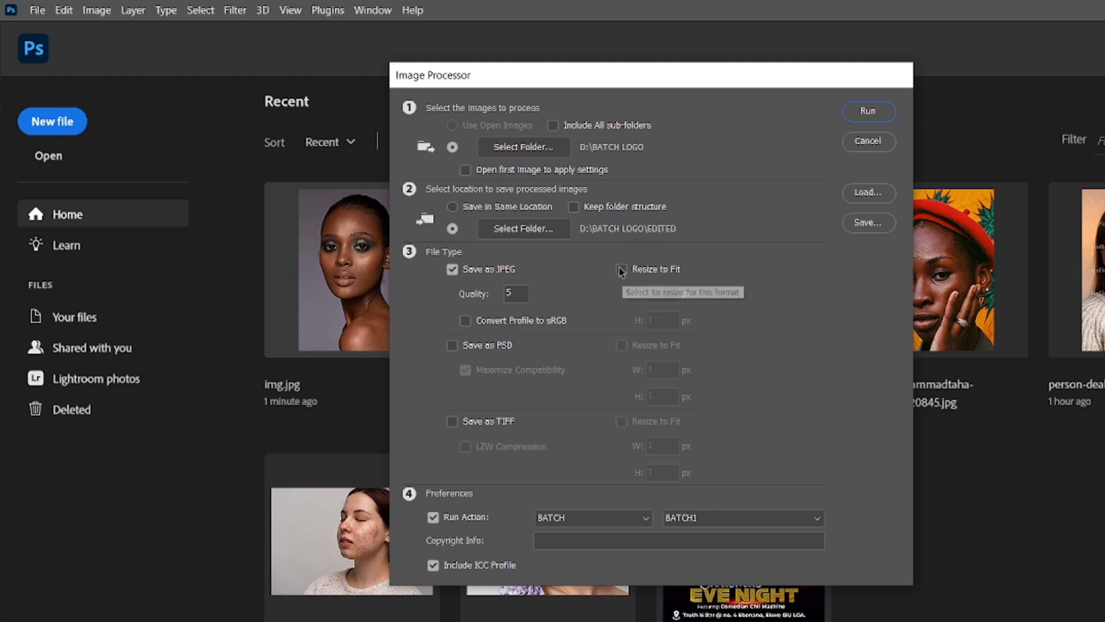
pyautogui.click(621, 269)
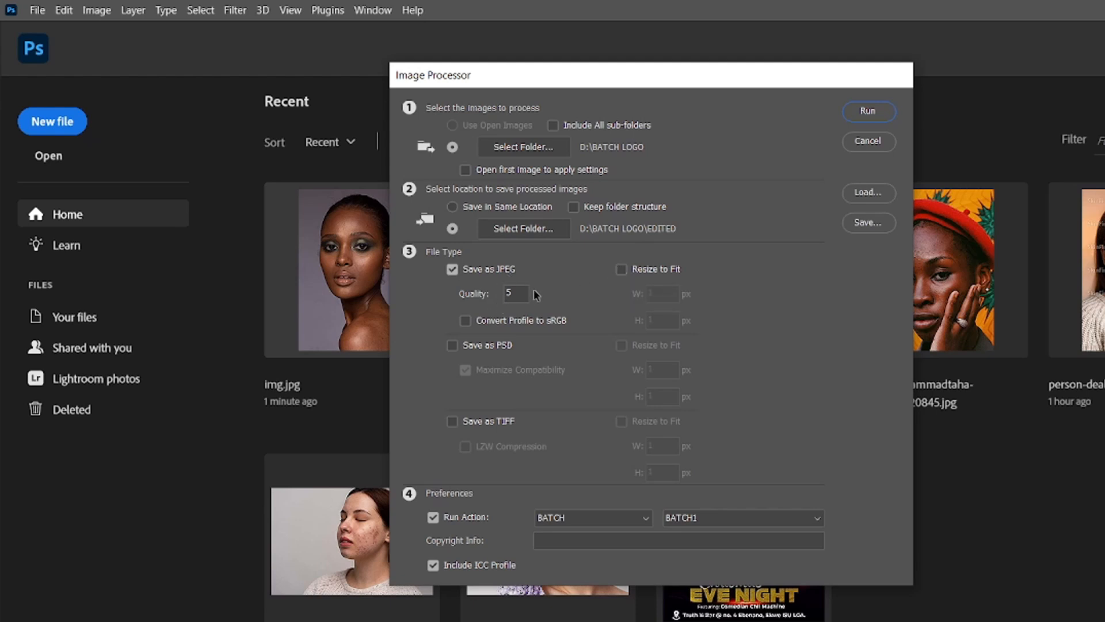
pyautogui.moveTo(531, 287)
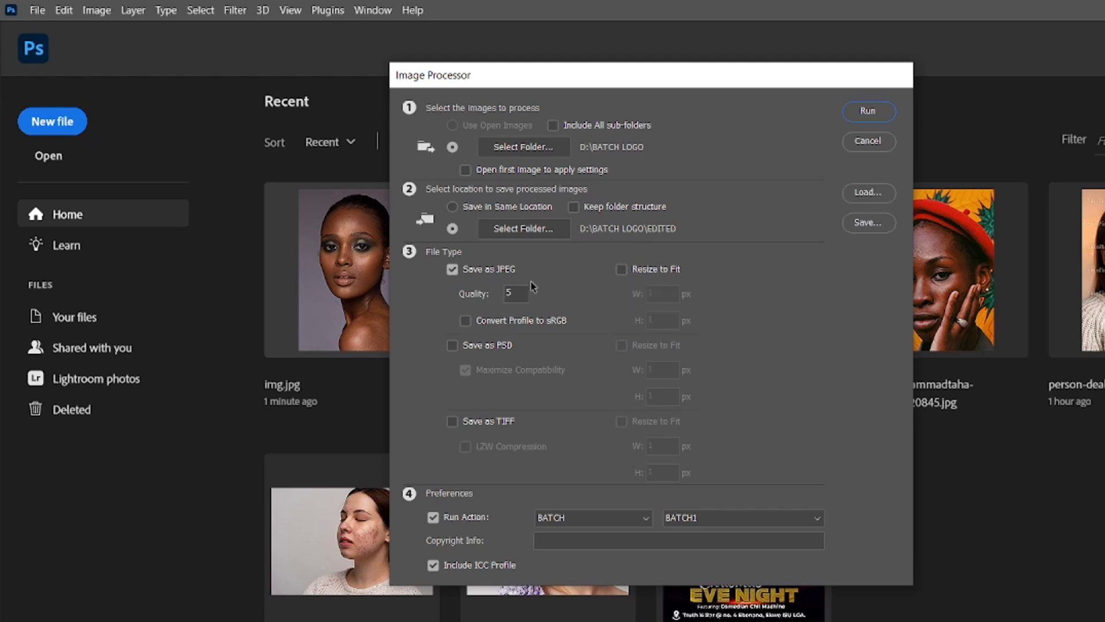
pyautogui.moveTo(489, 363)
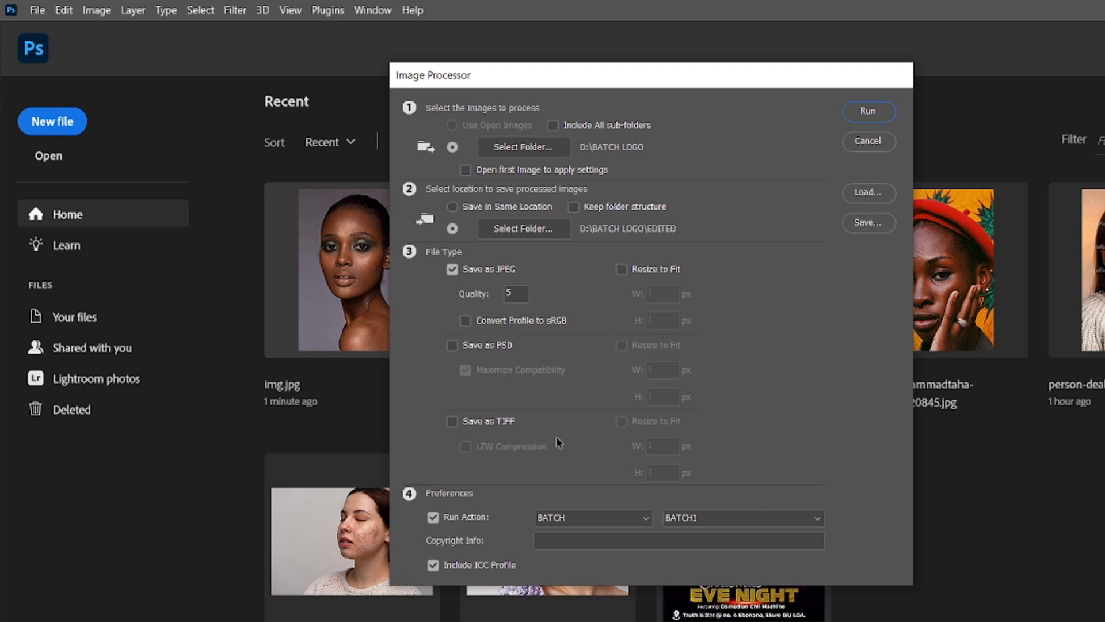
pyautogui.moveTo(473, 530)
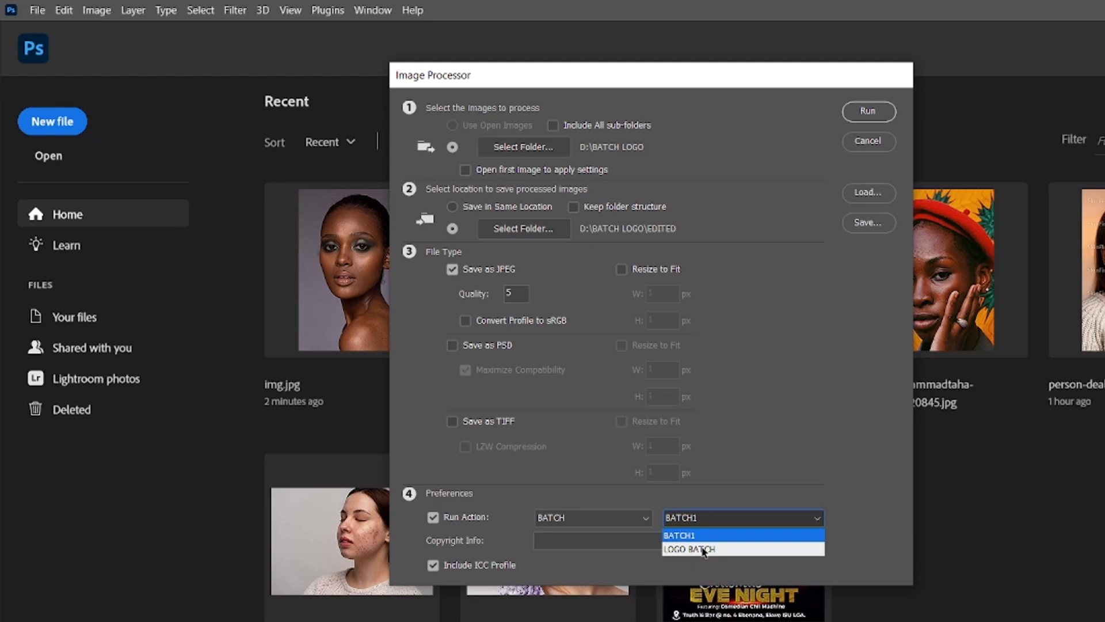
# Run the Image Processor with the LOGO BATCH action and select the first copy in EDITED\JPEG
pyautogui.click(690, 547)
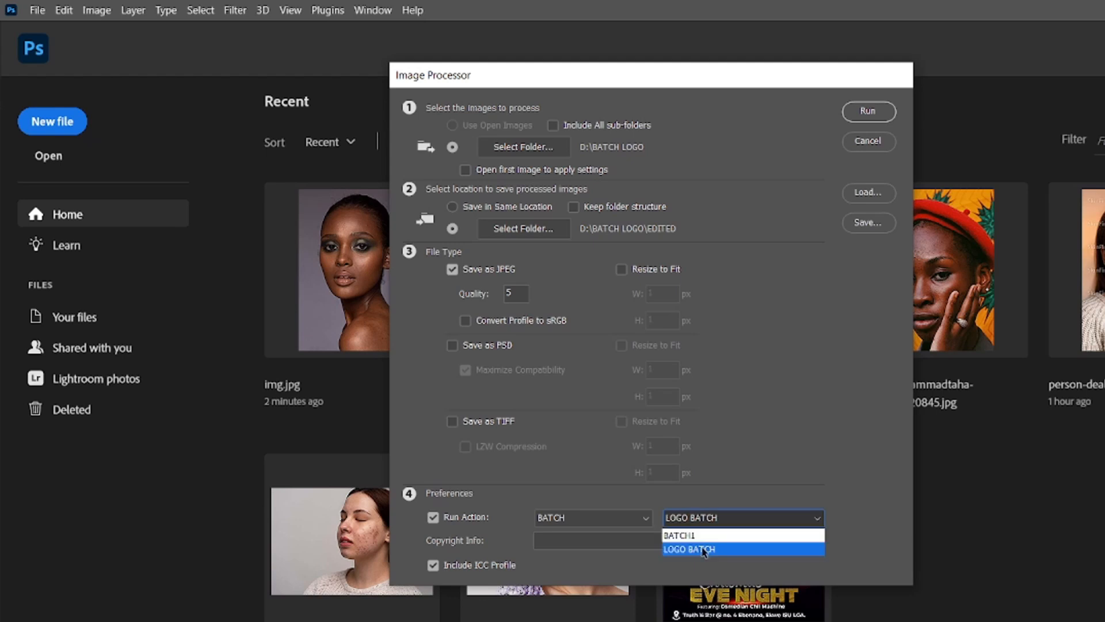
pyautogui.click(690, 549)
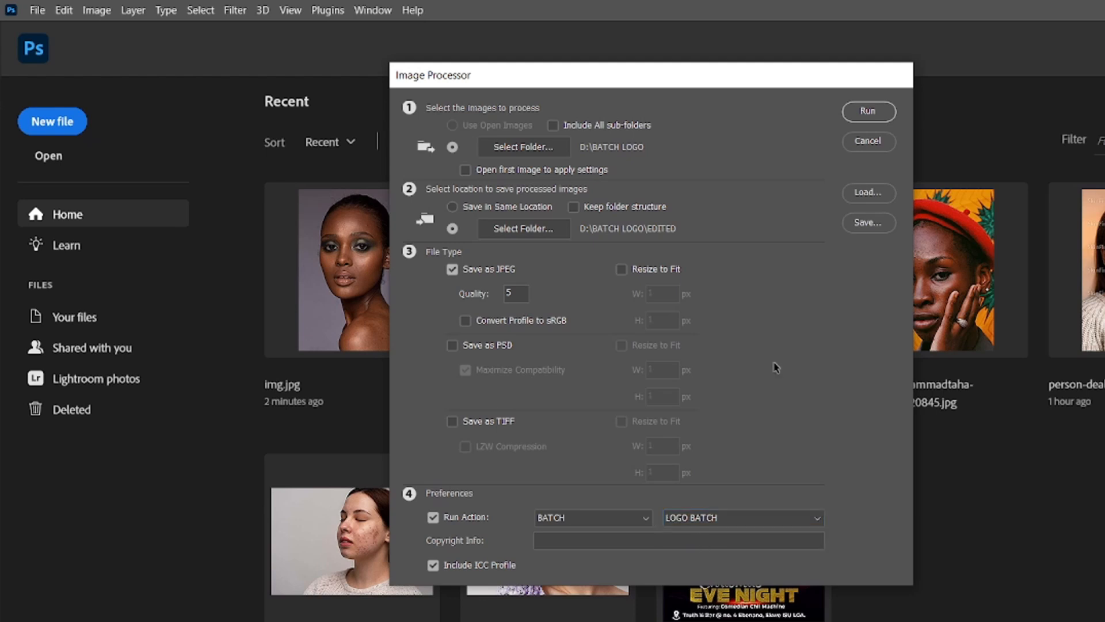
pyautogui.click(868, 112)
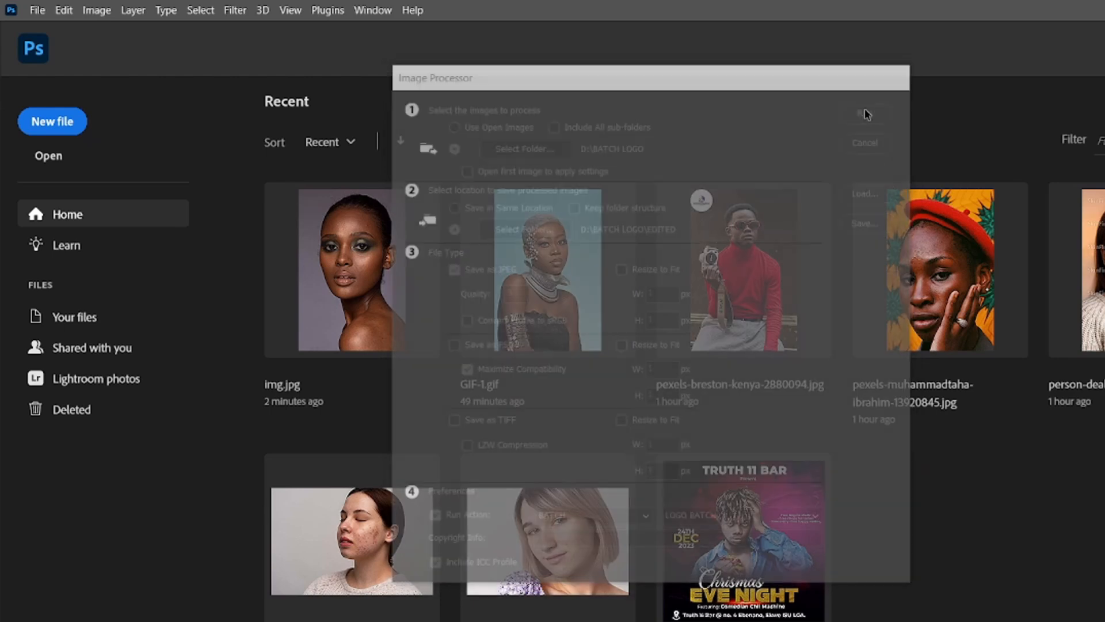
pyautogui.click(865, 143)
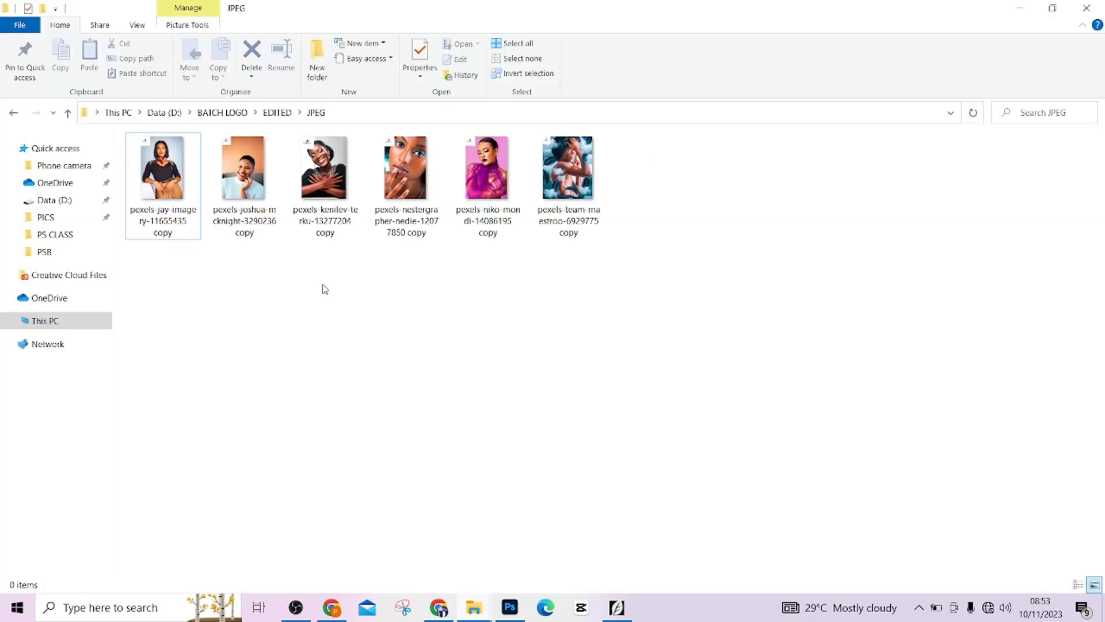
pyautogui.click(162, 168)
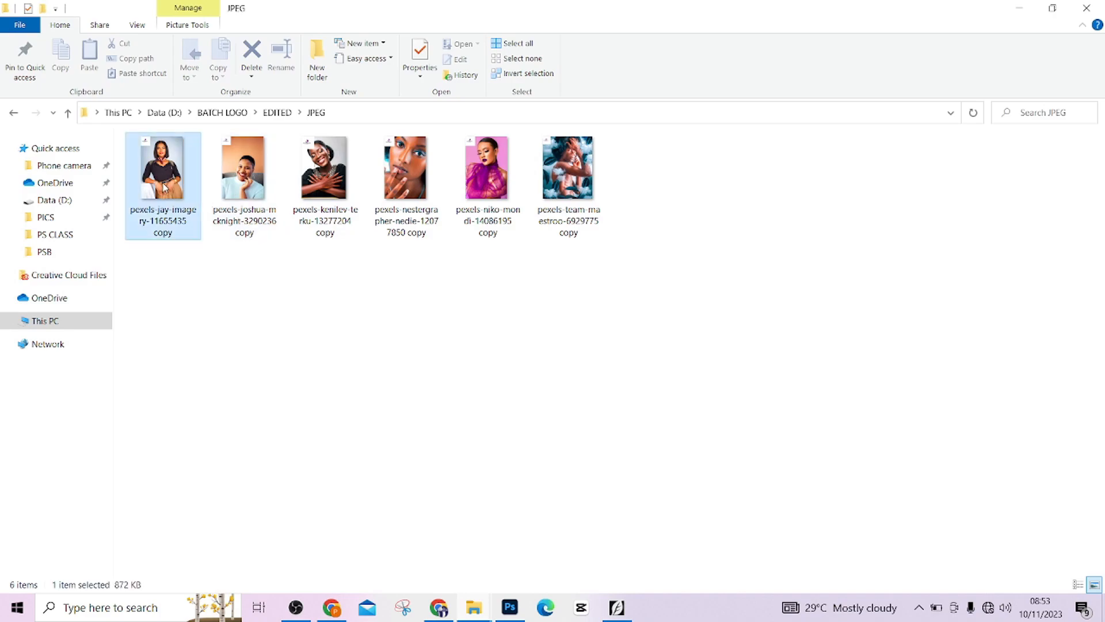
# View the six processed copies in Photos, checking each shows the PHOTOGRAFIX logo top-left
pyautogui.doubleClick(162, 169)
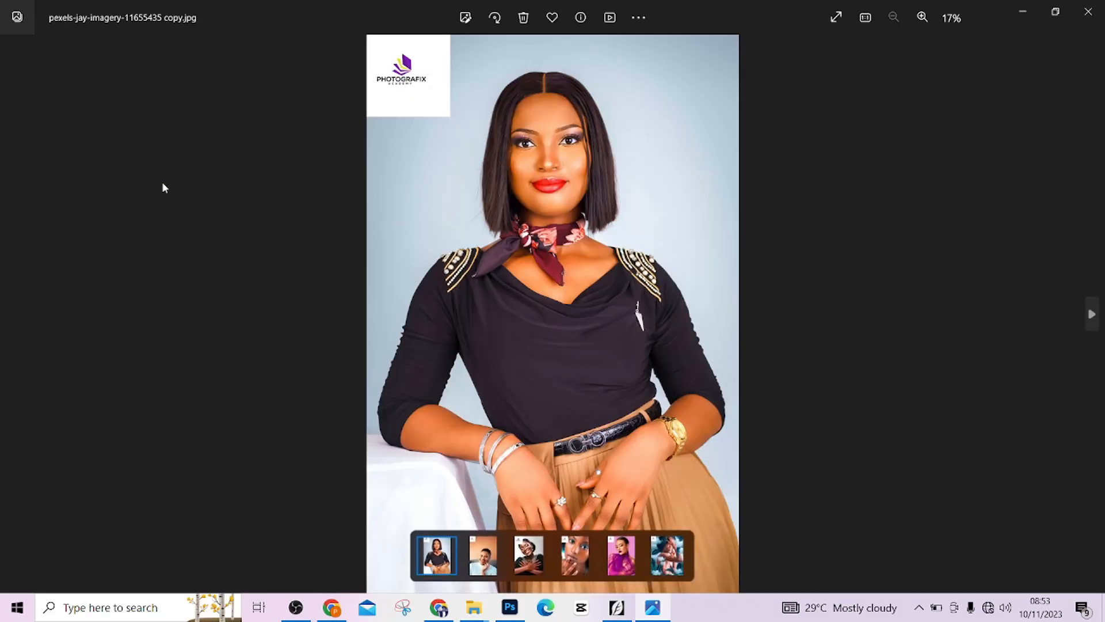
pyautogui.click(529, 554)
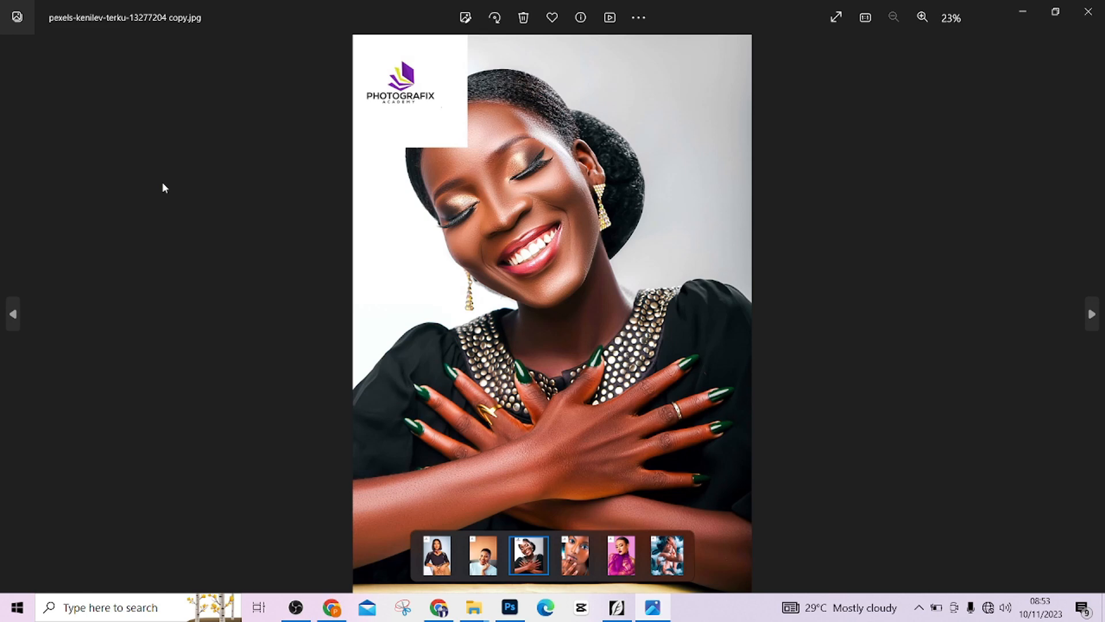
pyautogui.click(667, 555)
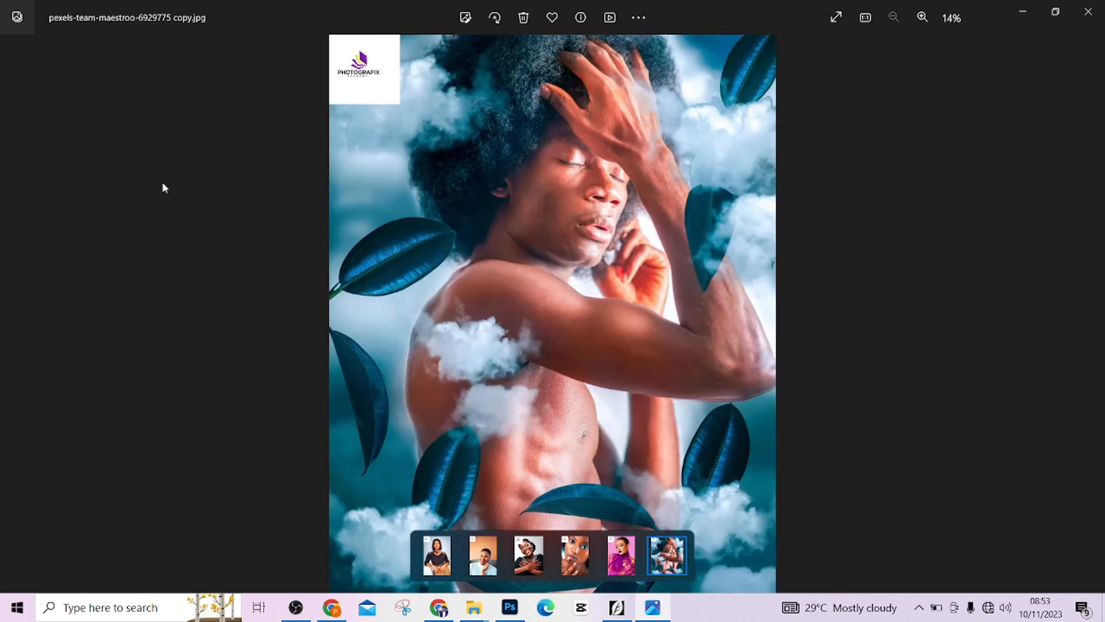
pyautogui.click(529, 555)
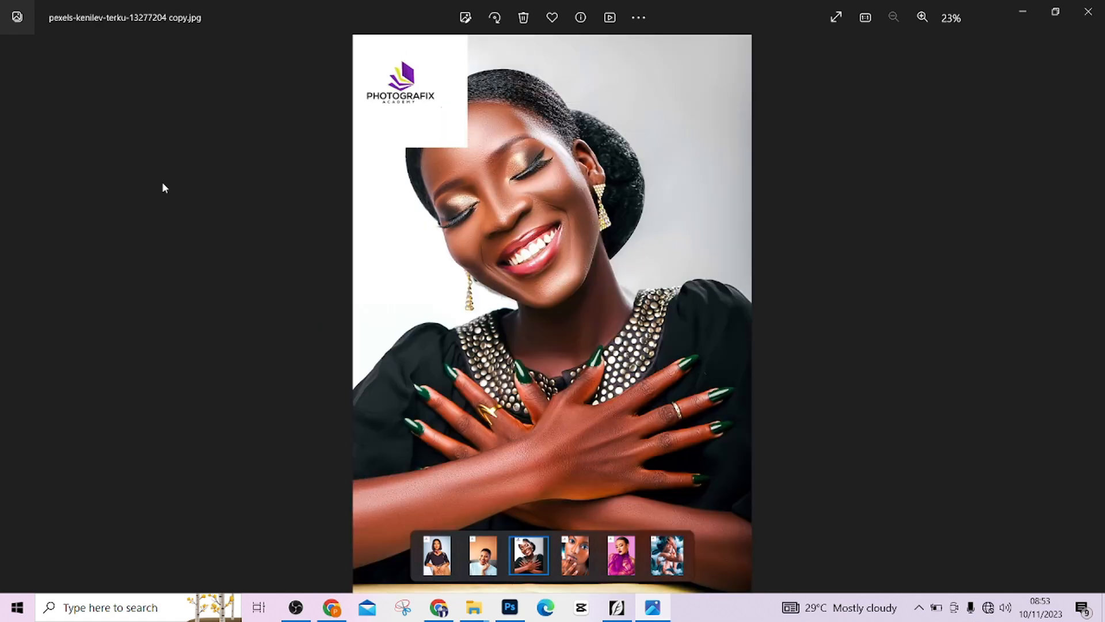
pyautogui.click(483, 555)
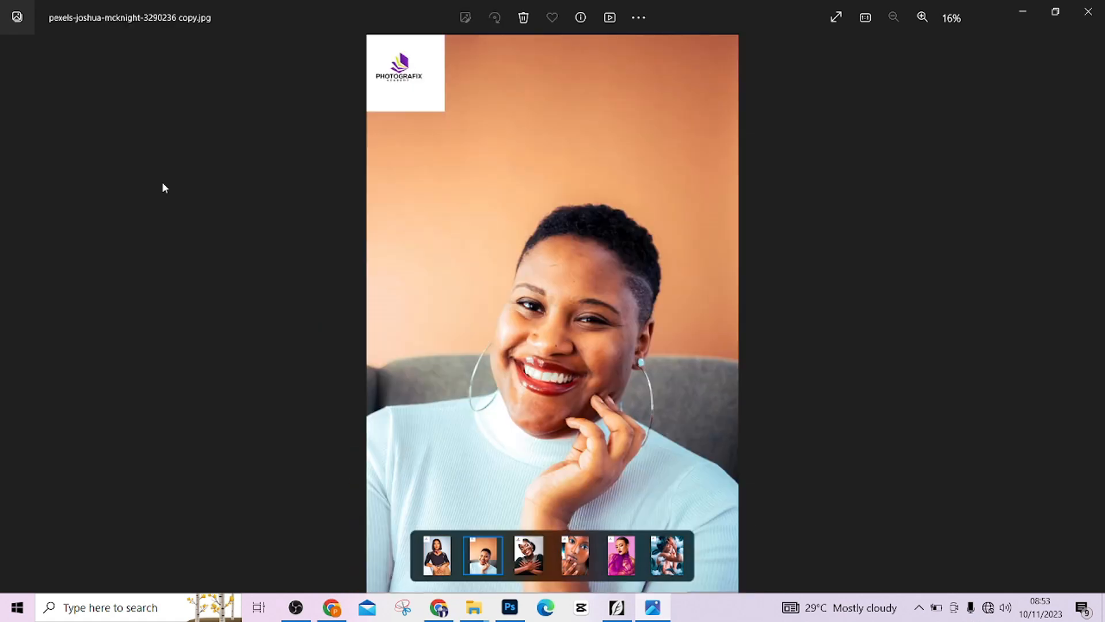
pyautogui.click(438, 555)
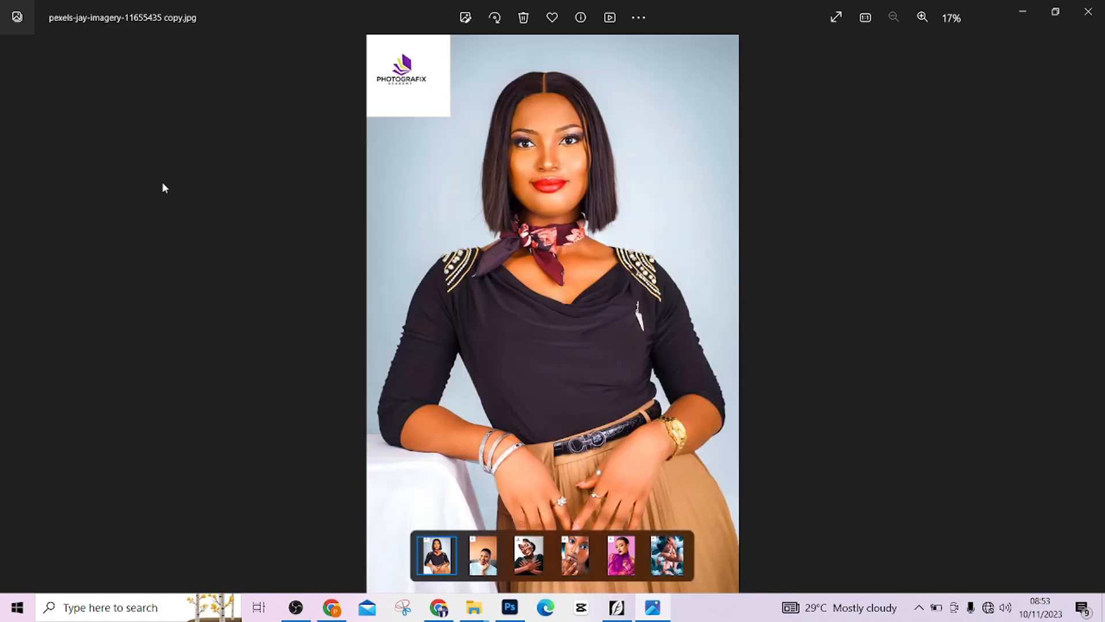
pyautogui.click(620, 555)
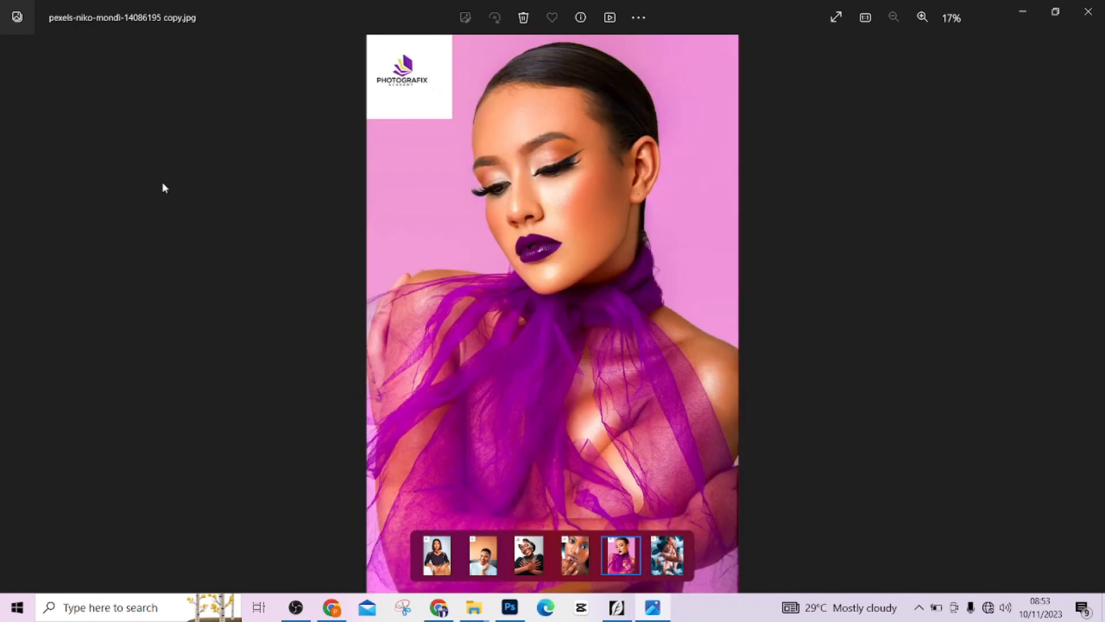
pyautogui.click(667, 554)
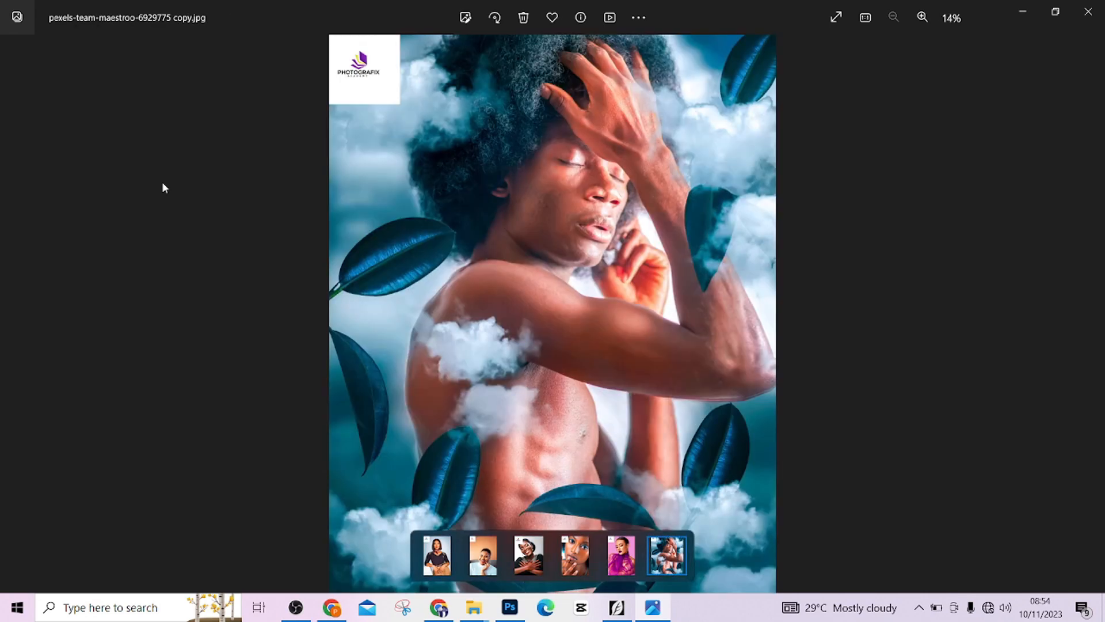